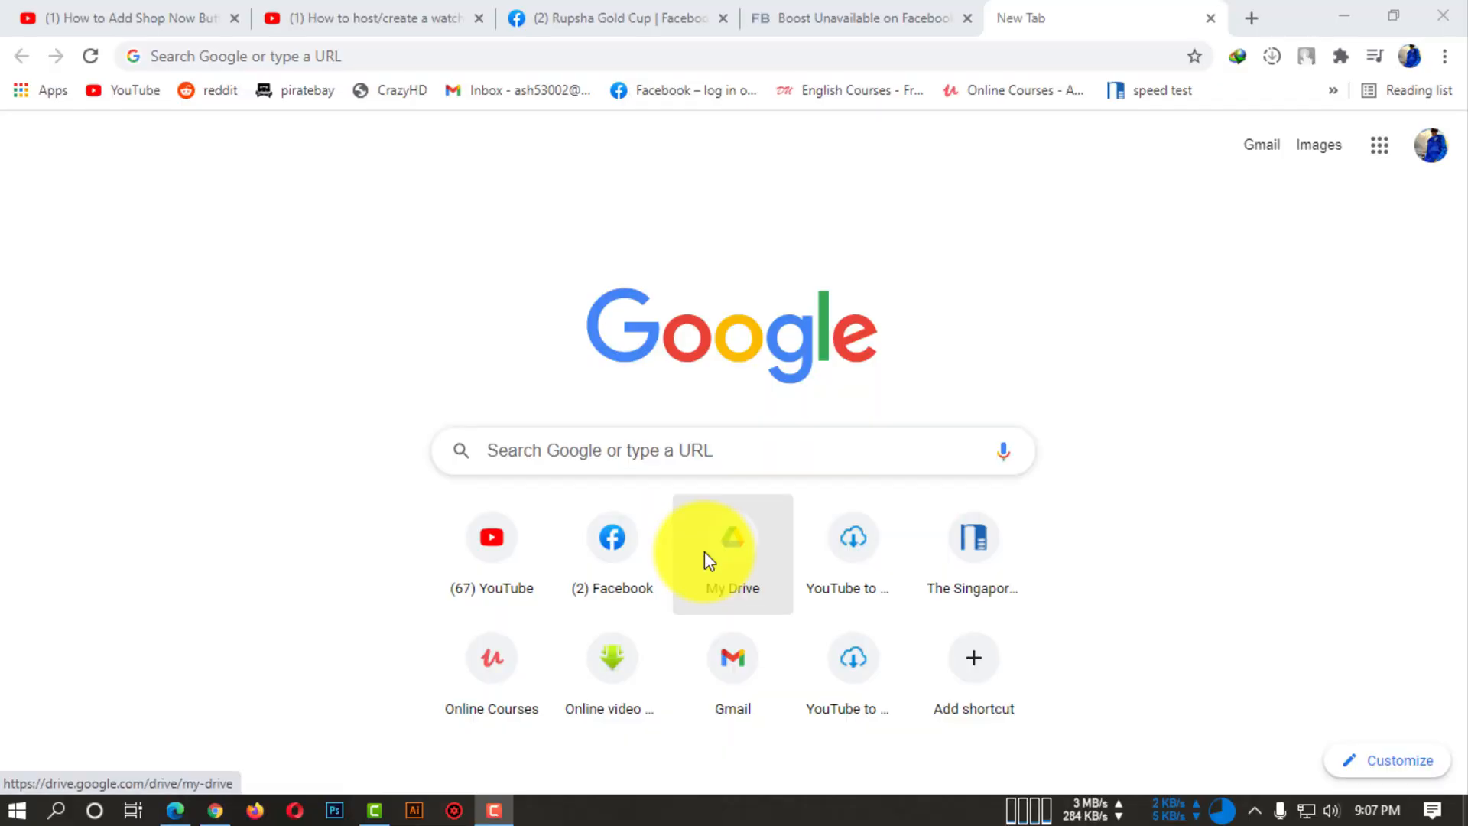
Load Facebook from the New Tab shortcut and start a new post from 'What's on your mind'.
{"action": "left_click", "coordinate": [611, 537]}
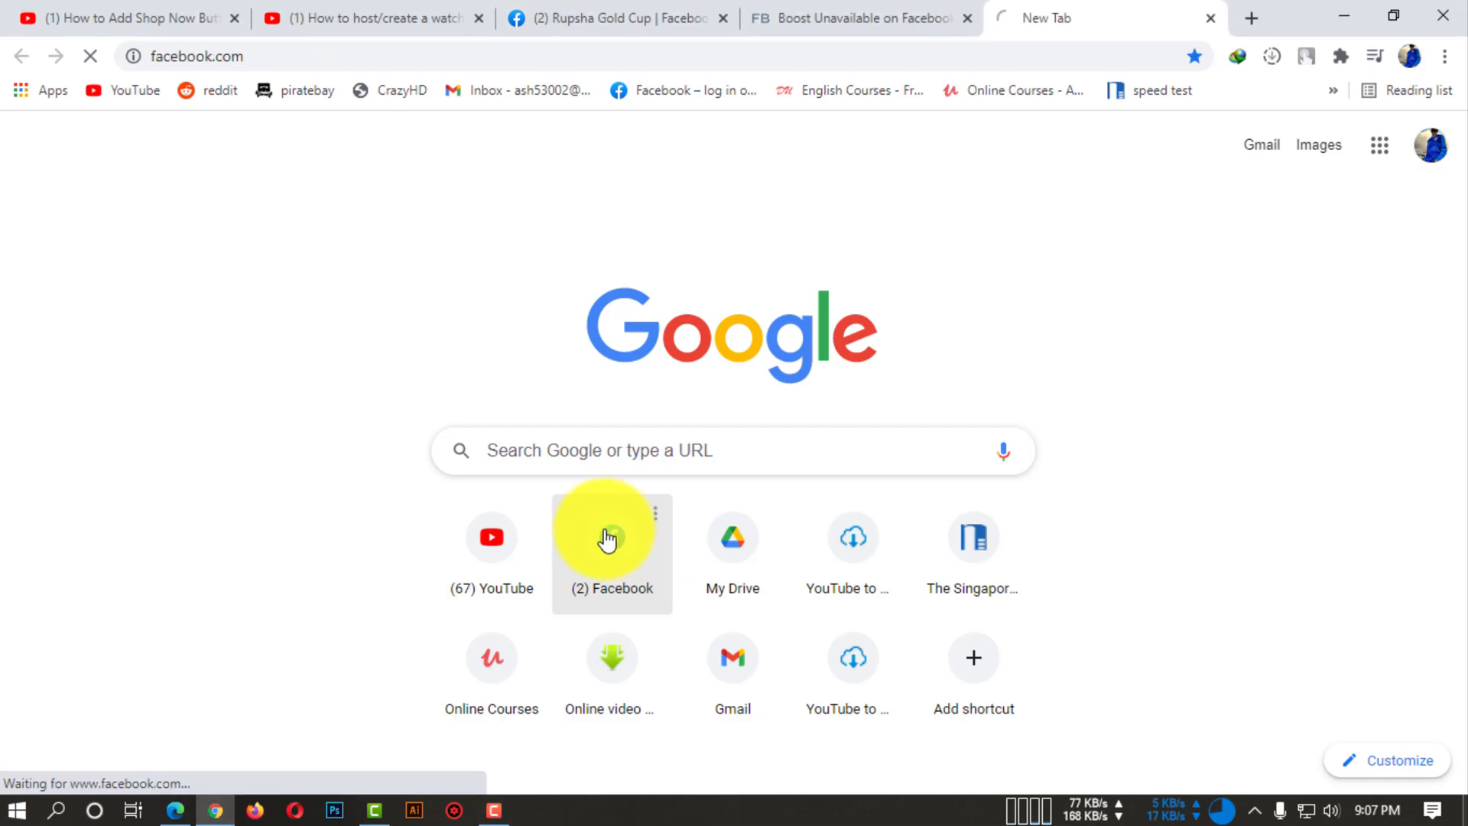
{"action": "left_click", "coordinate": [612, 536]}
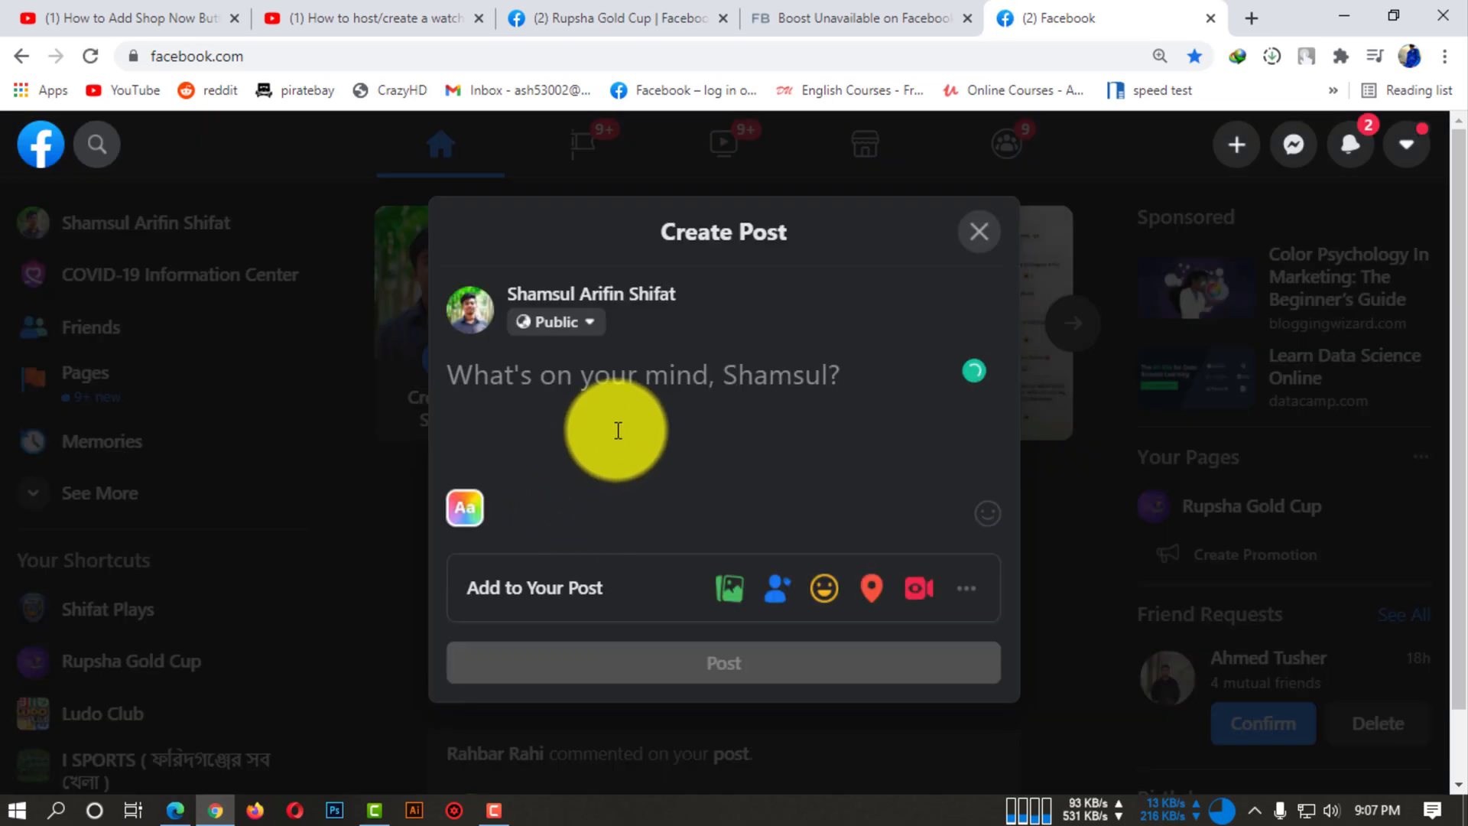
{"action": "mouse_move", "coordinate": [824, 587]}
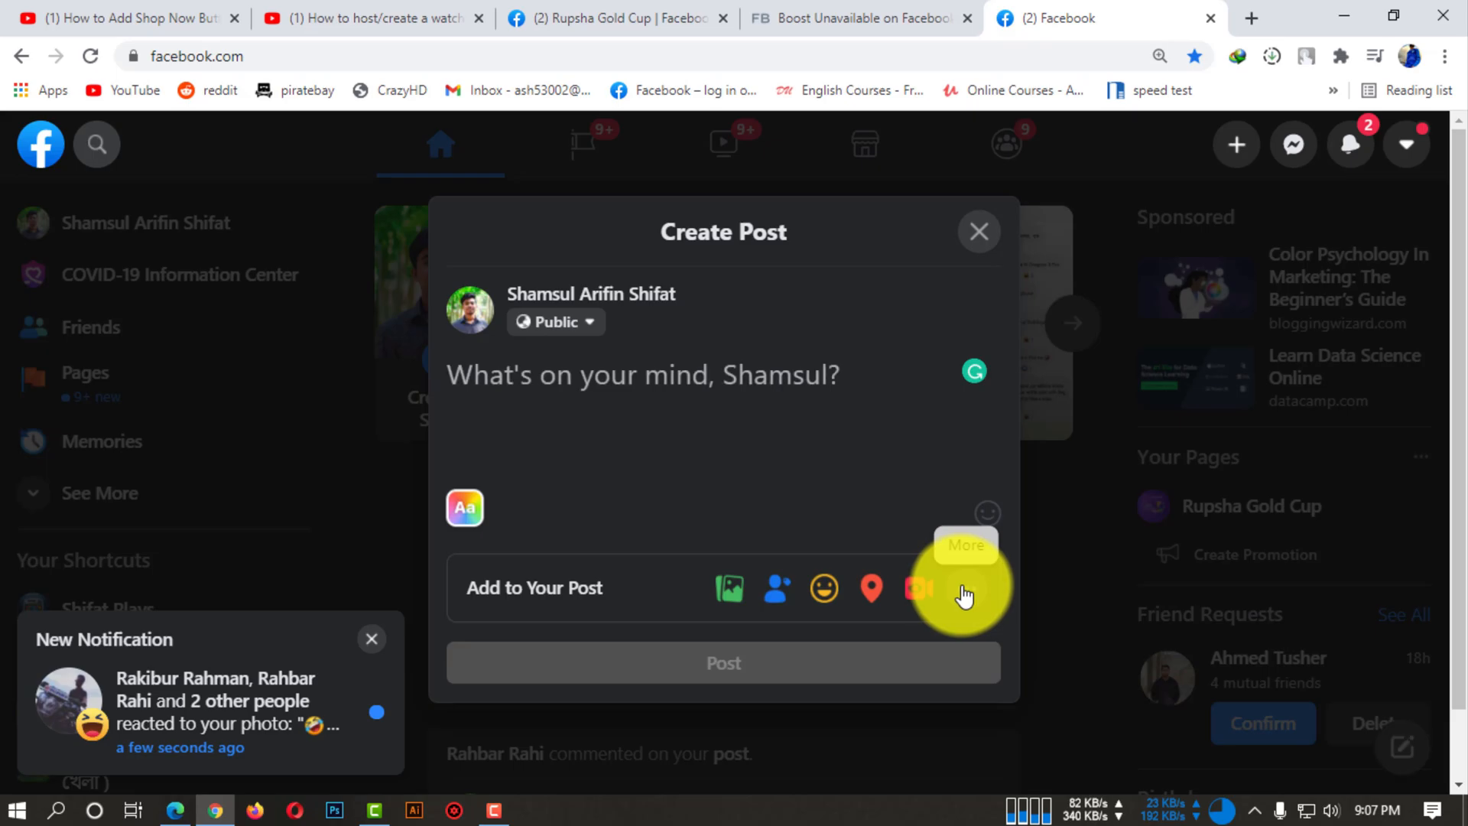
Expand the Add to Your Post options to reach Watch Party and its Add Videos picker.
{"action": "left_click", "coordinate": [962, 590]}
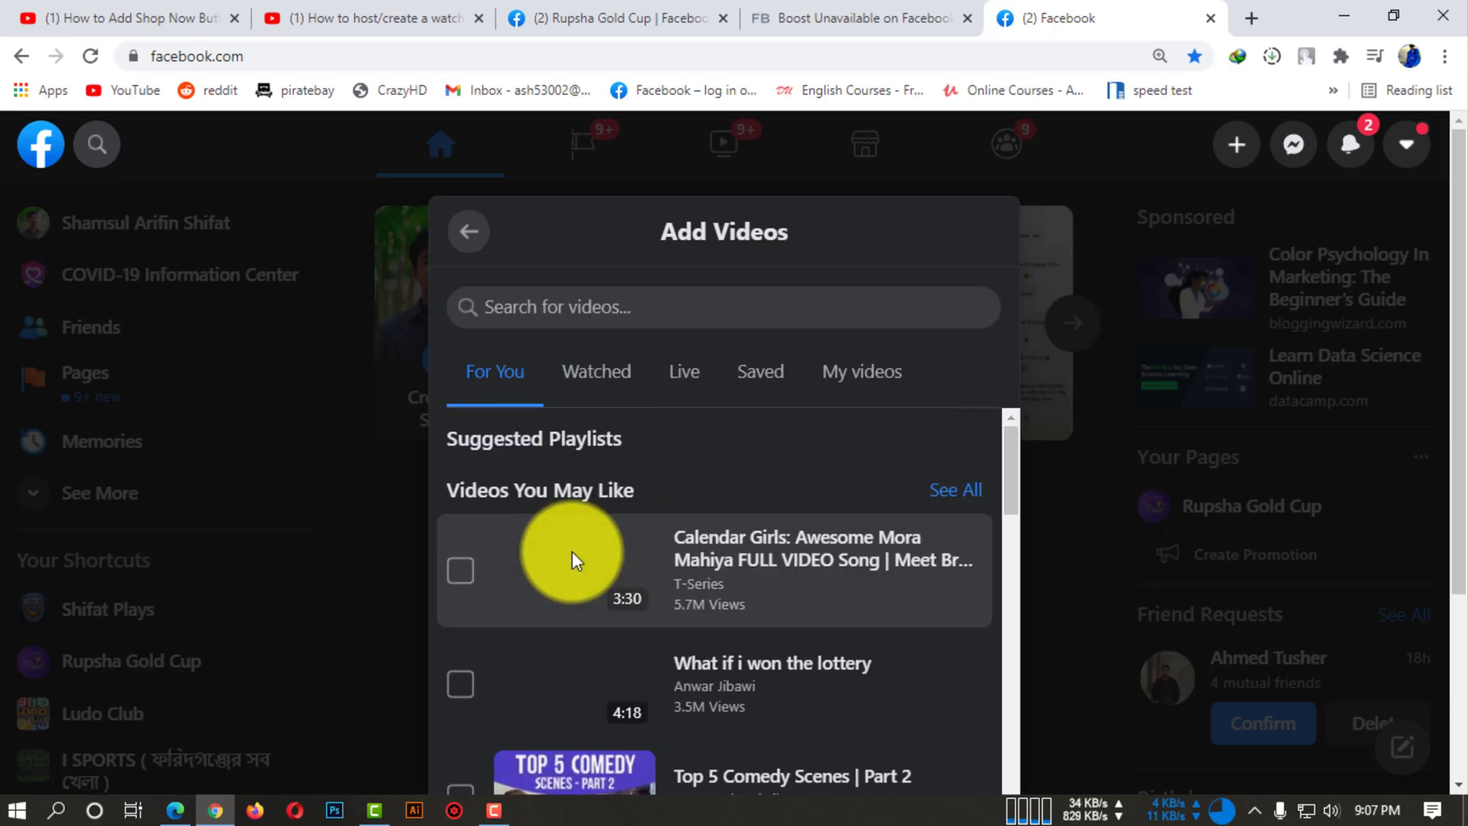
Try ticking a suggested video, then the hostel students and slapping prank watched videos, leaving none selected.
{"action": "scroll", "scroll_direction": "down", "scroll_amount": 3}
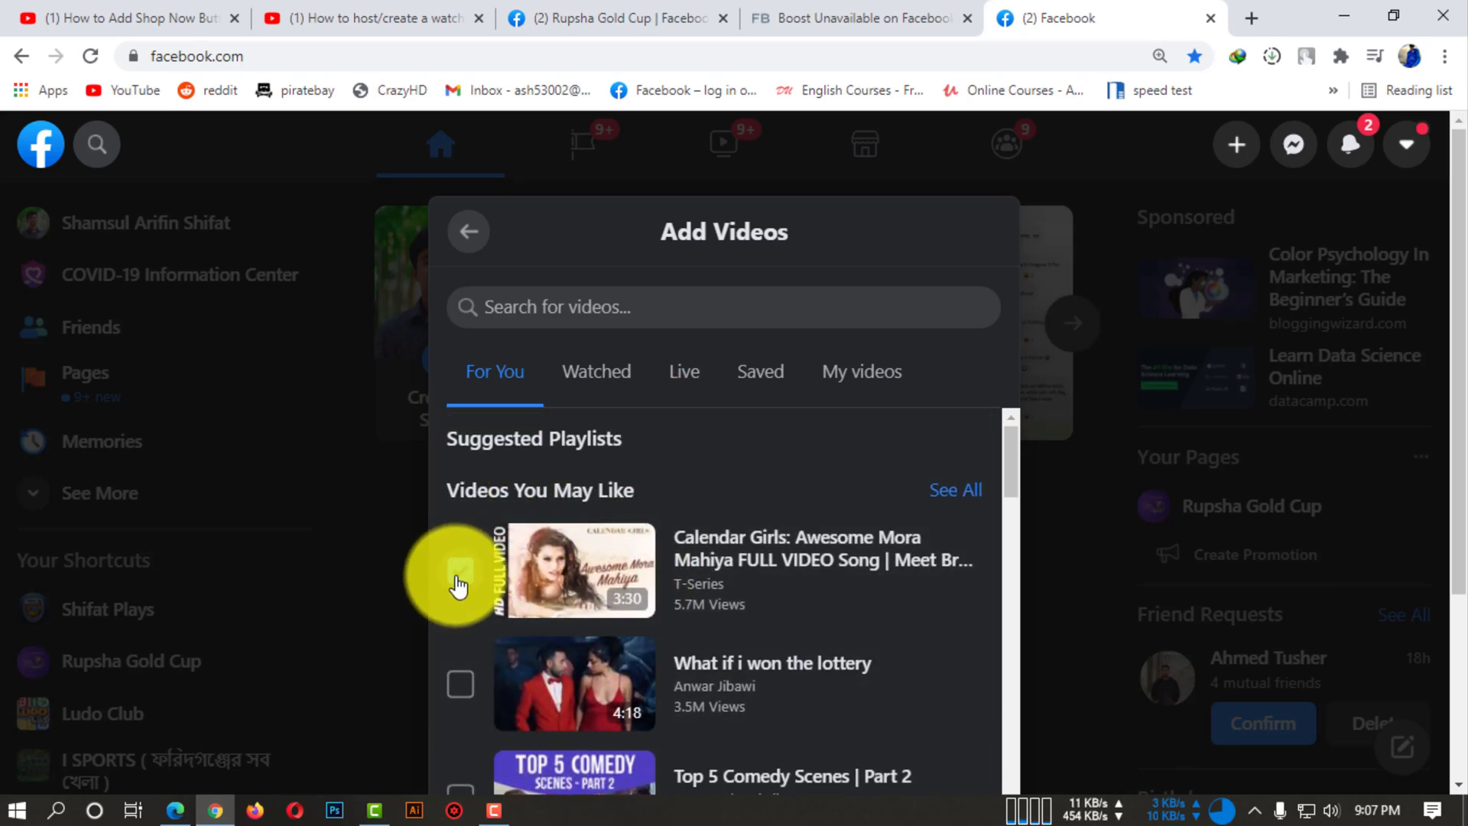
{"action": "left_click", "coordinate": [460, 570]}
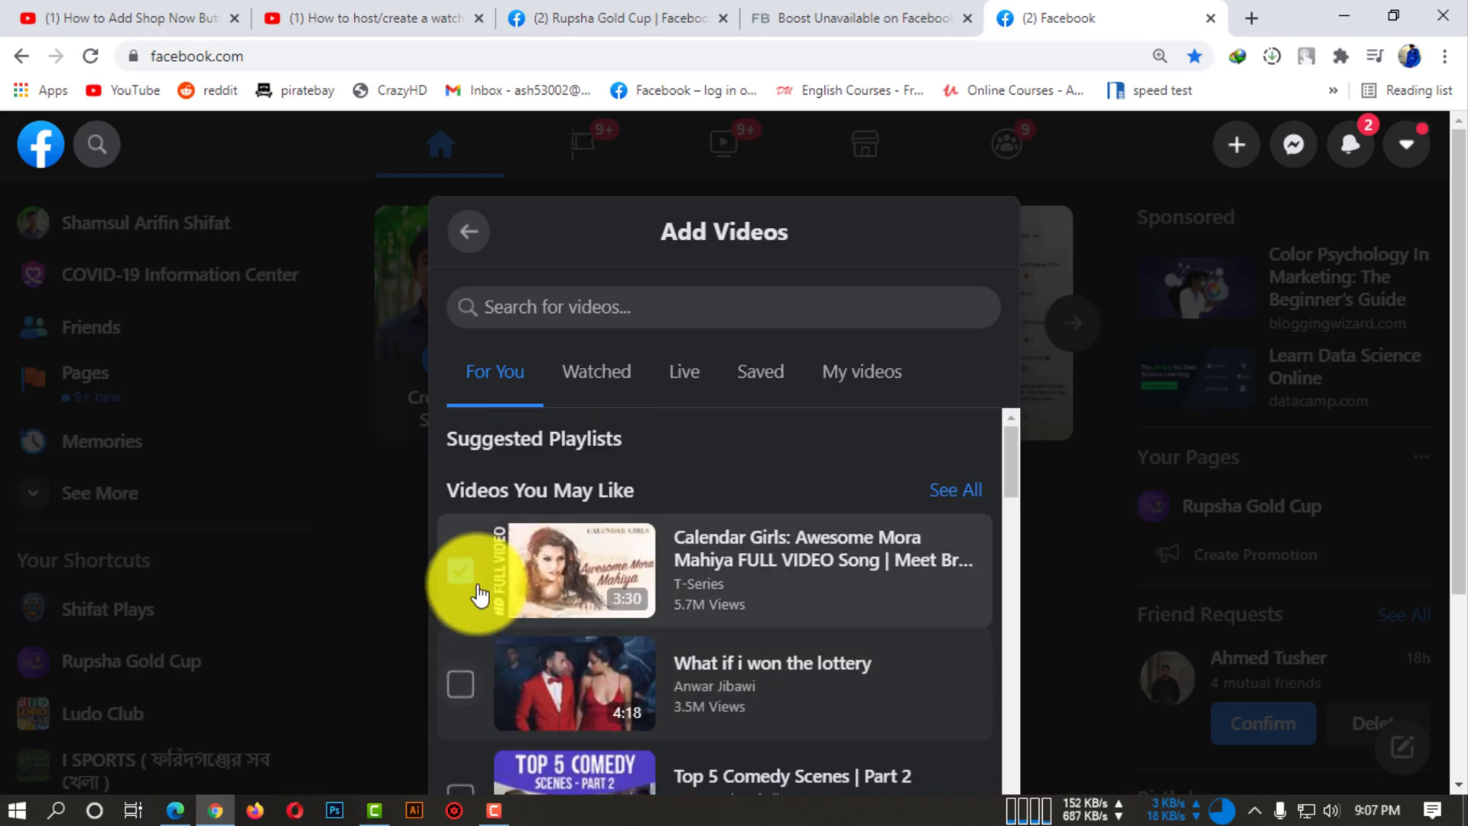
{"action": "left_click", "coordinate": [597, 370]}
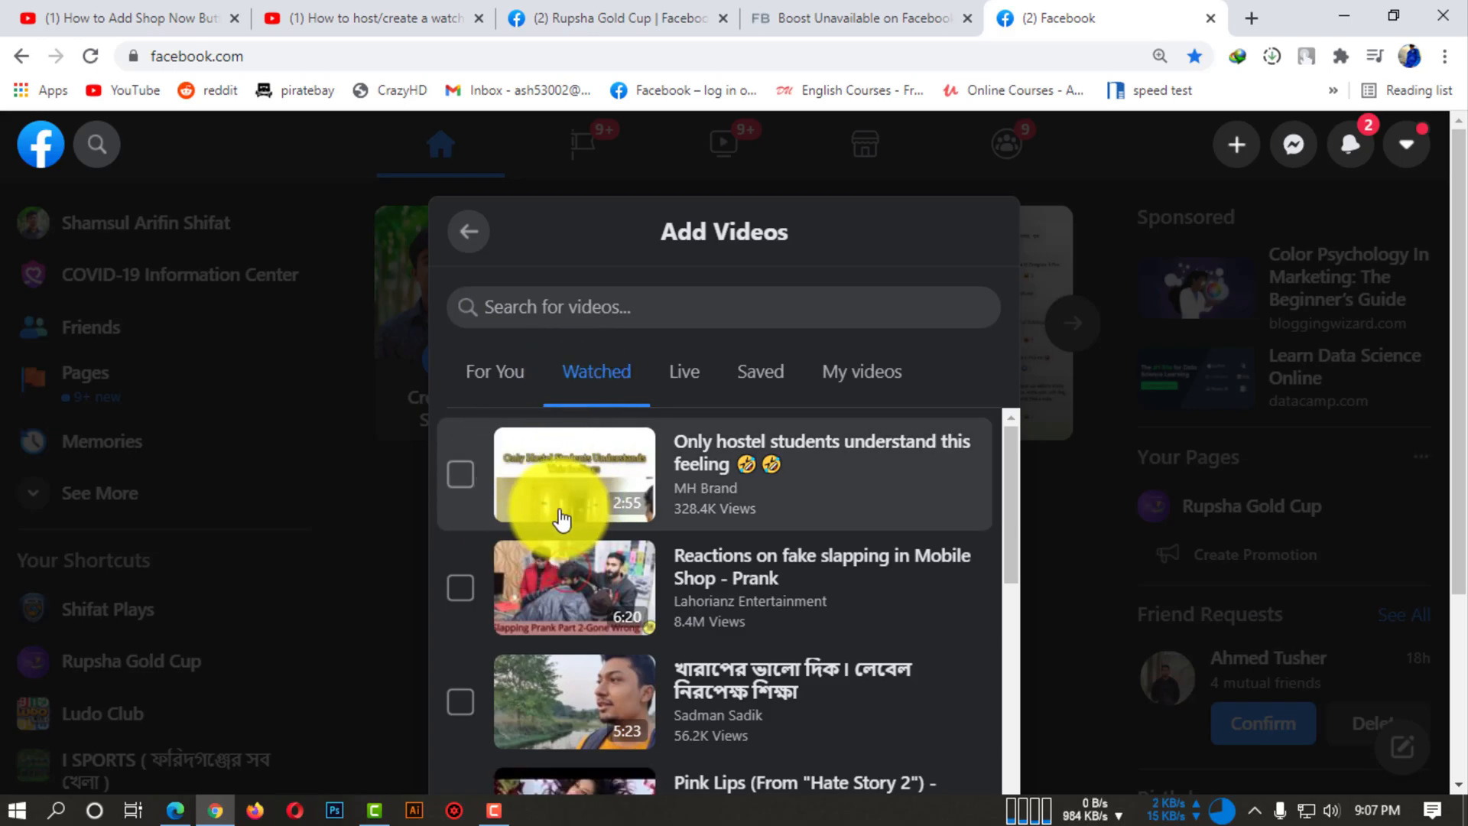
{"action": "scroll", "scroll_direction": "down", "scroll_amount": 3}
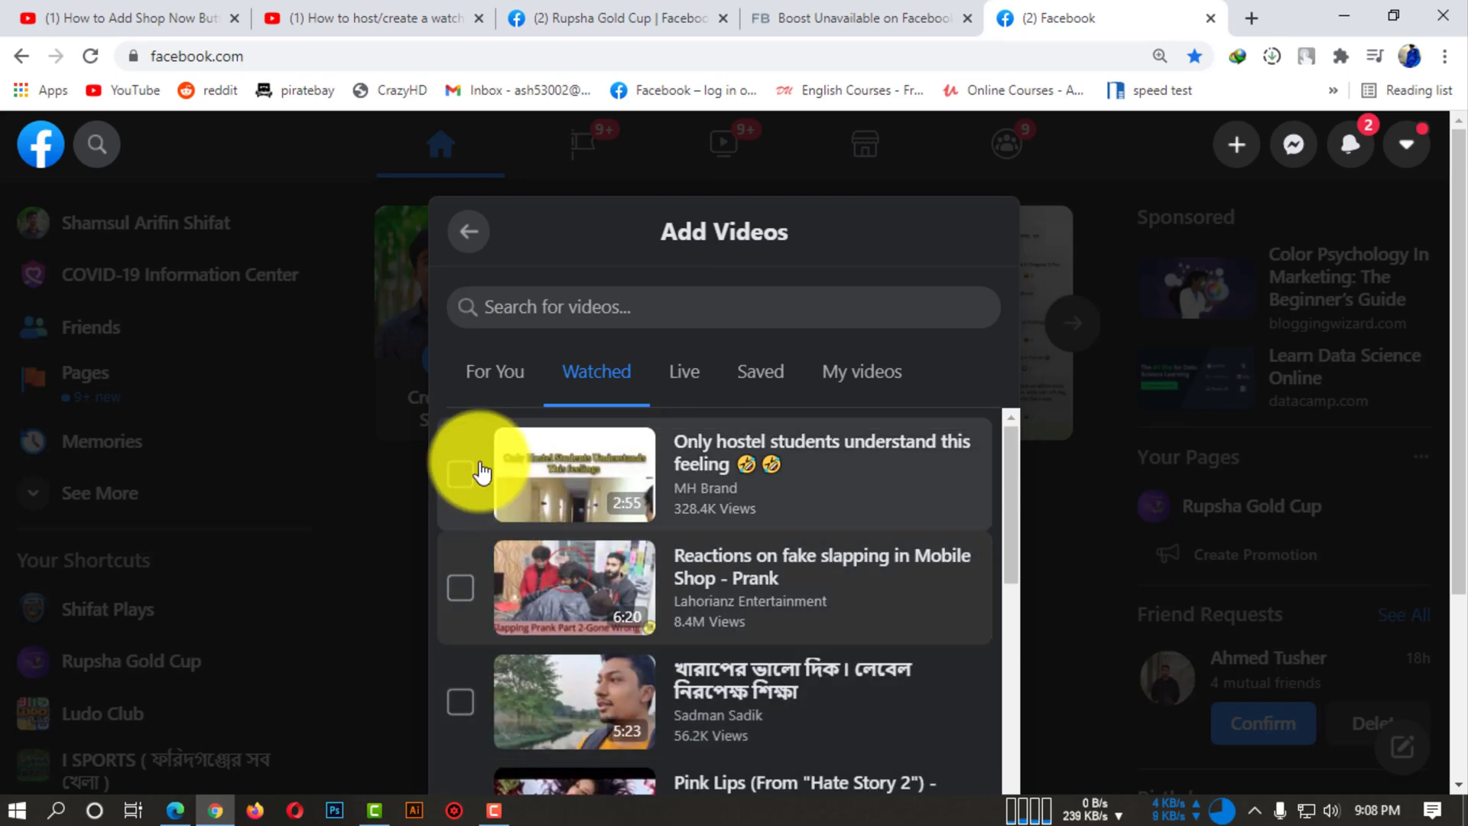
{"action": "left_click", "coordinate": [460, 472]}
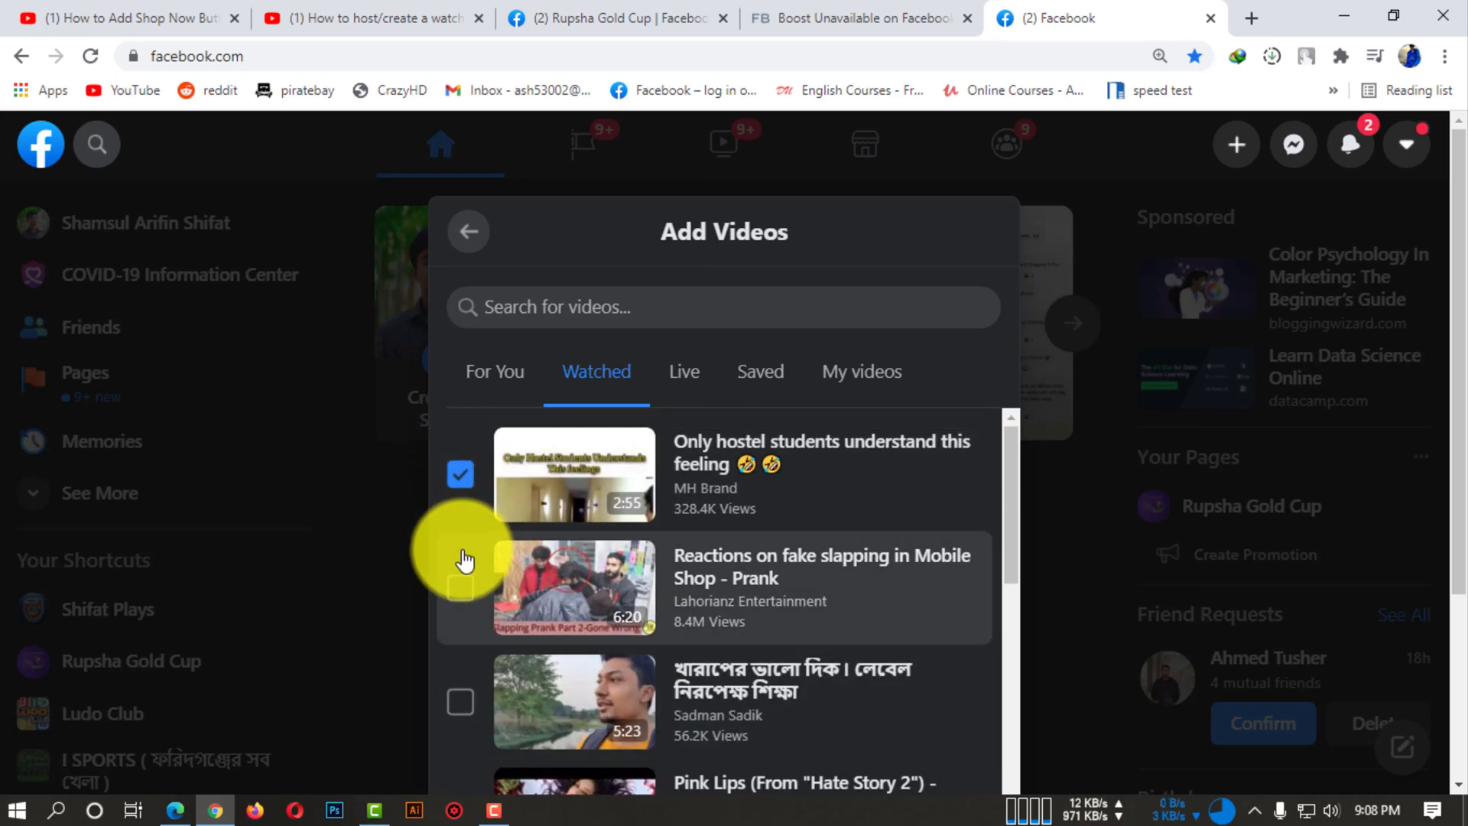
{"action": "left_click", "coordinate": [460, 588]}
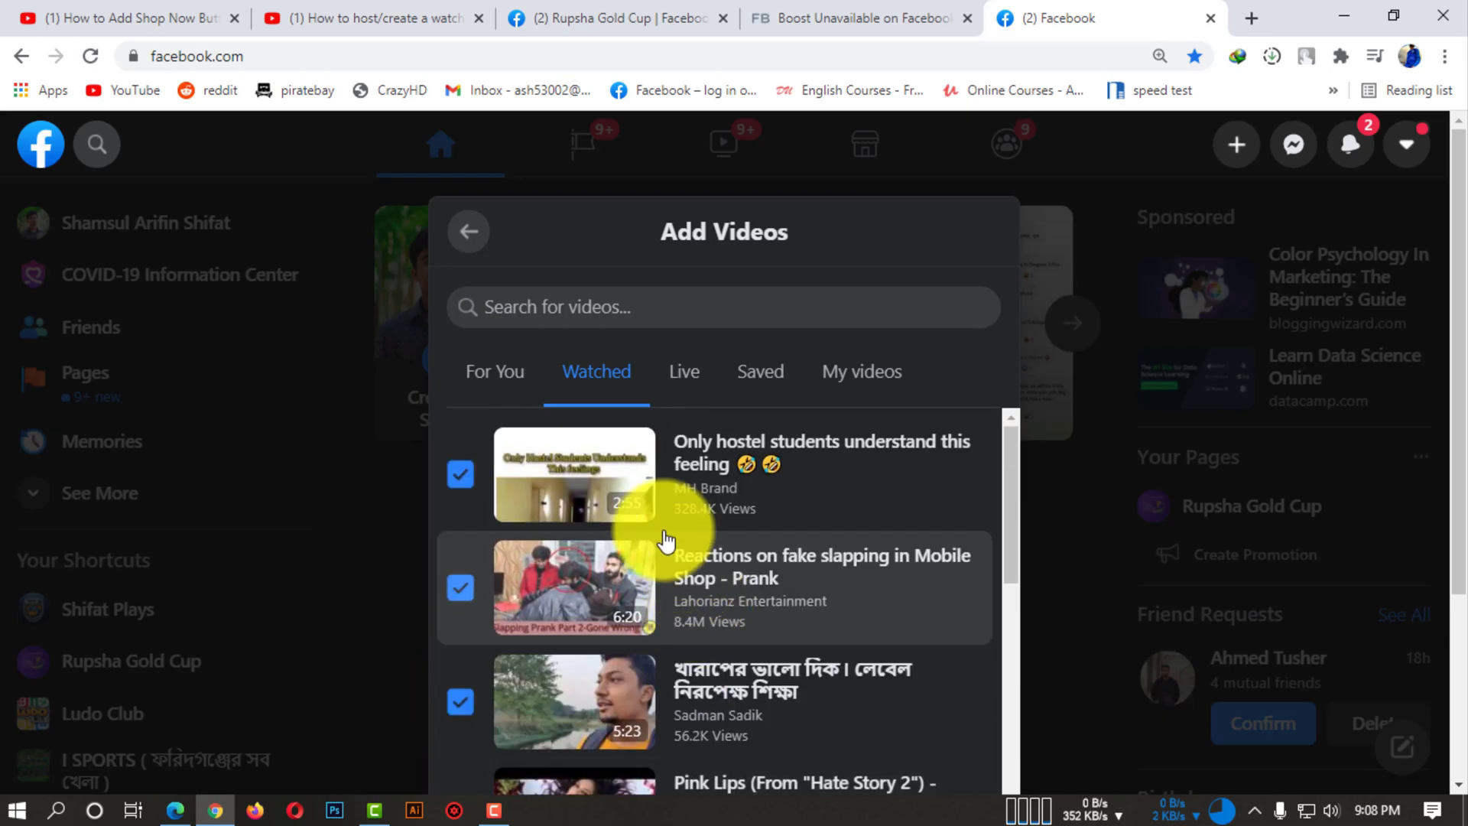
{"action": "left_click", "coordinate": [460, 472]}
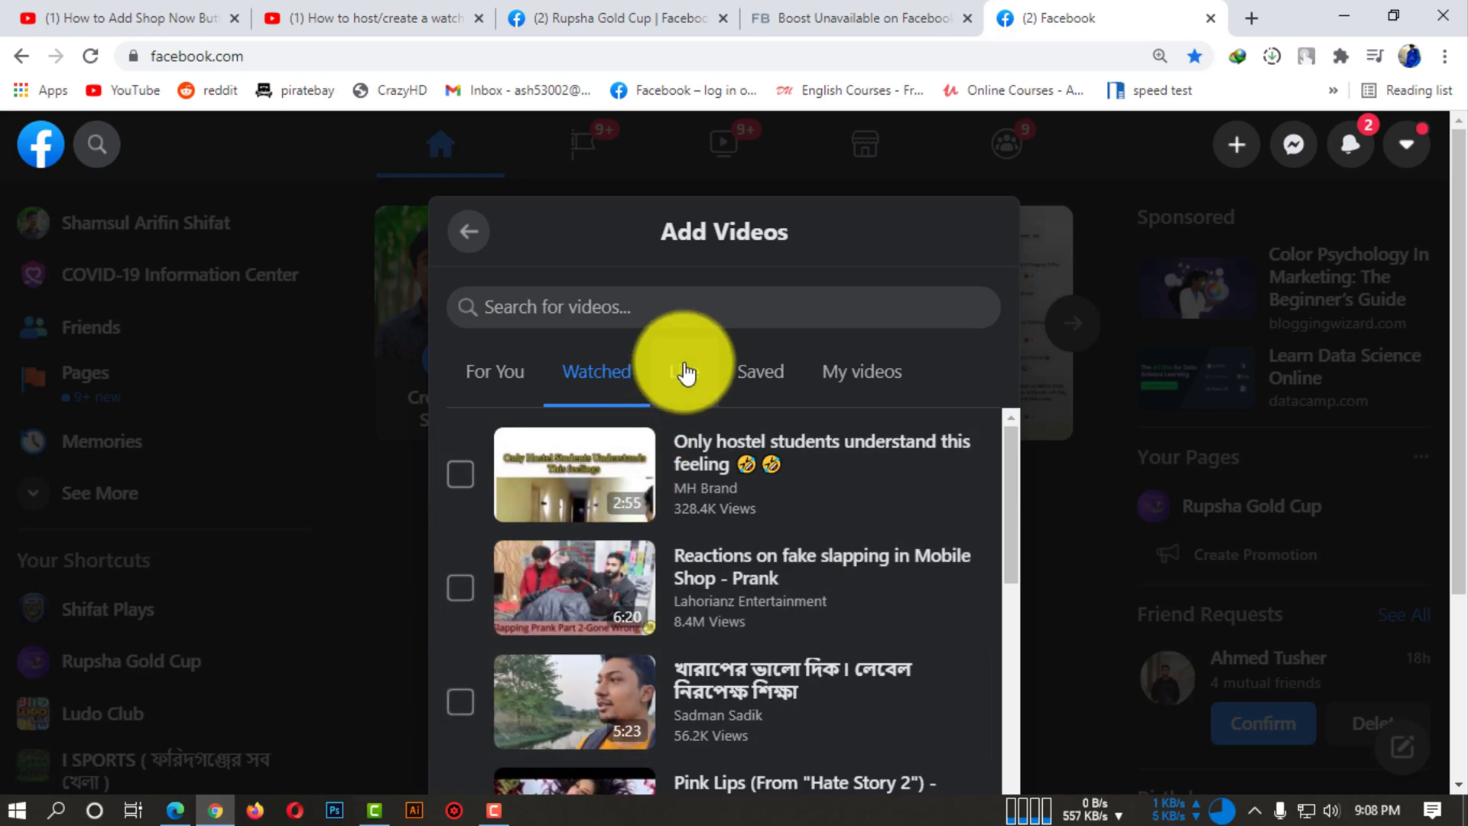
Browse the Live videos list, then the Saved videos list, without selecting any.
{"action": "left_click", "coordinate": [683, 370]}
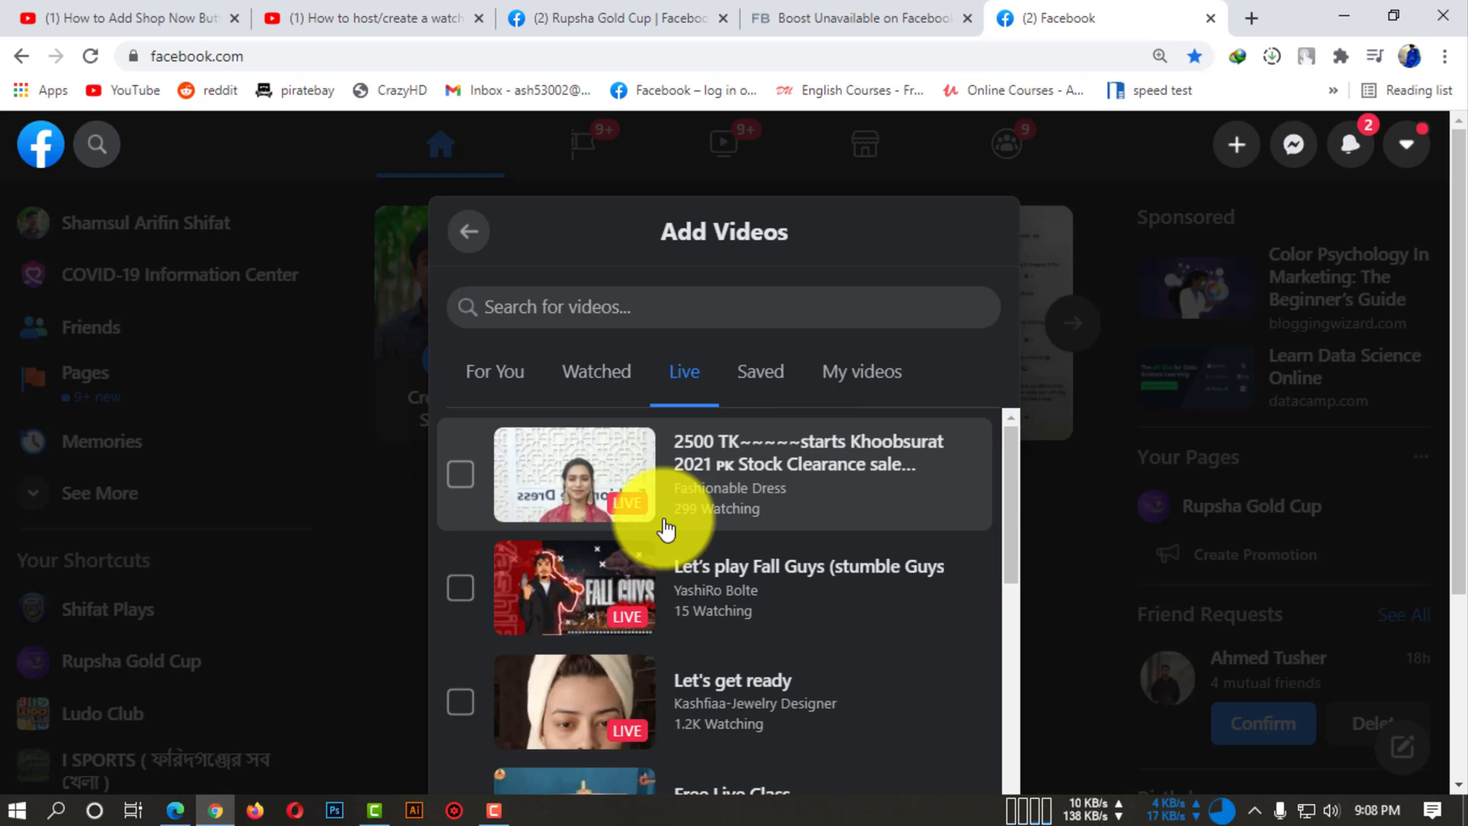
{"action": "scroll", "scroll_direction": "down", "scroll_amount": 3}
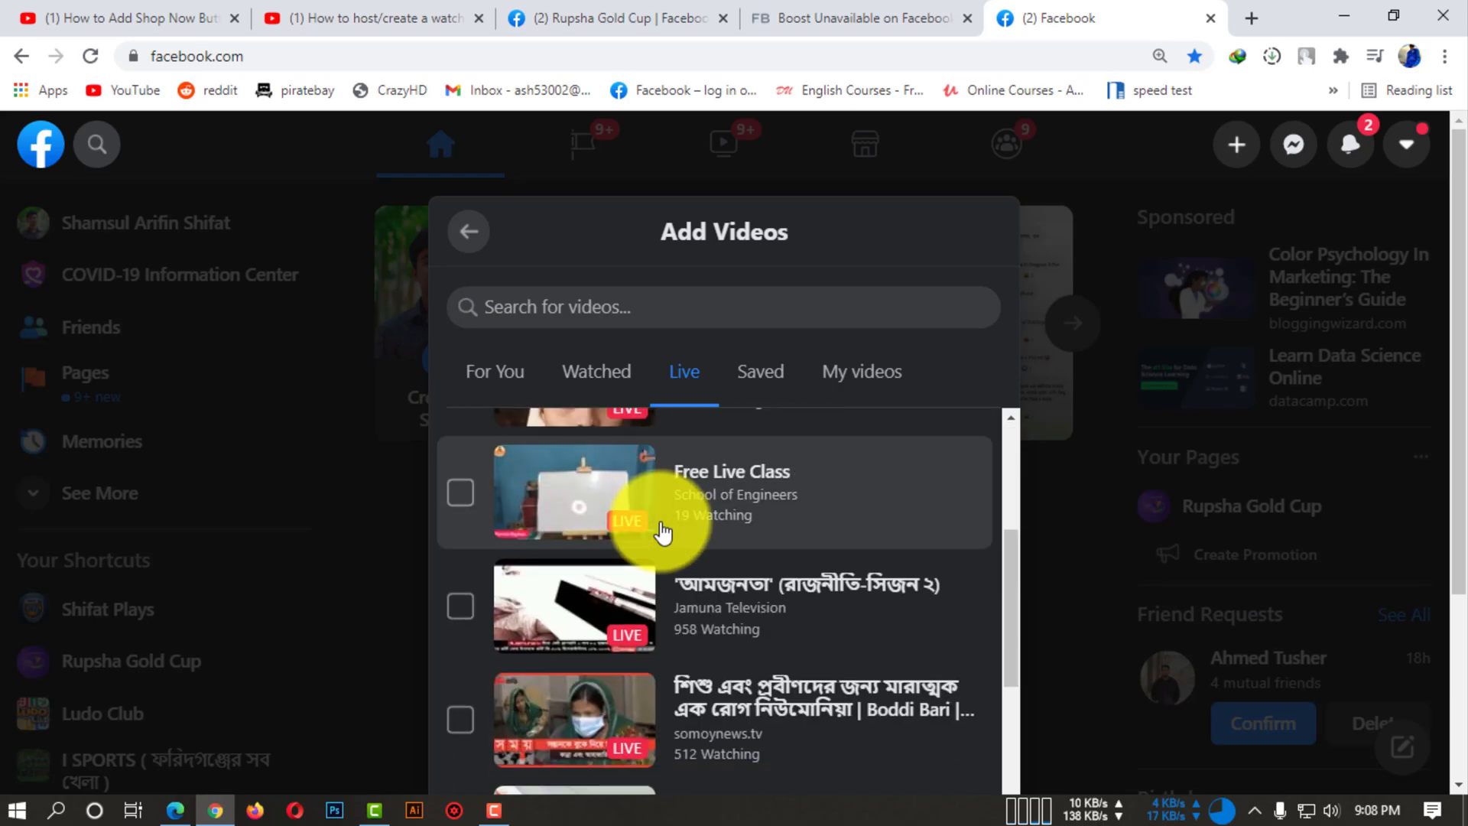
{"action": "scroll", "scroll_direction": "down", "scroll_amount": 3}
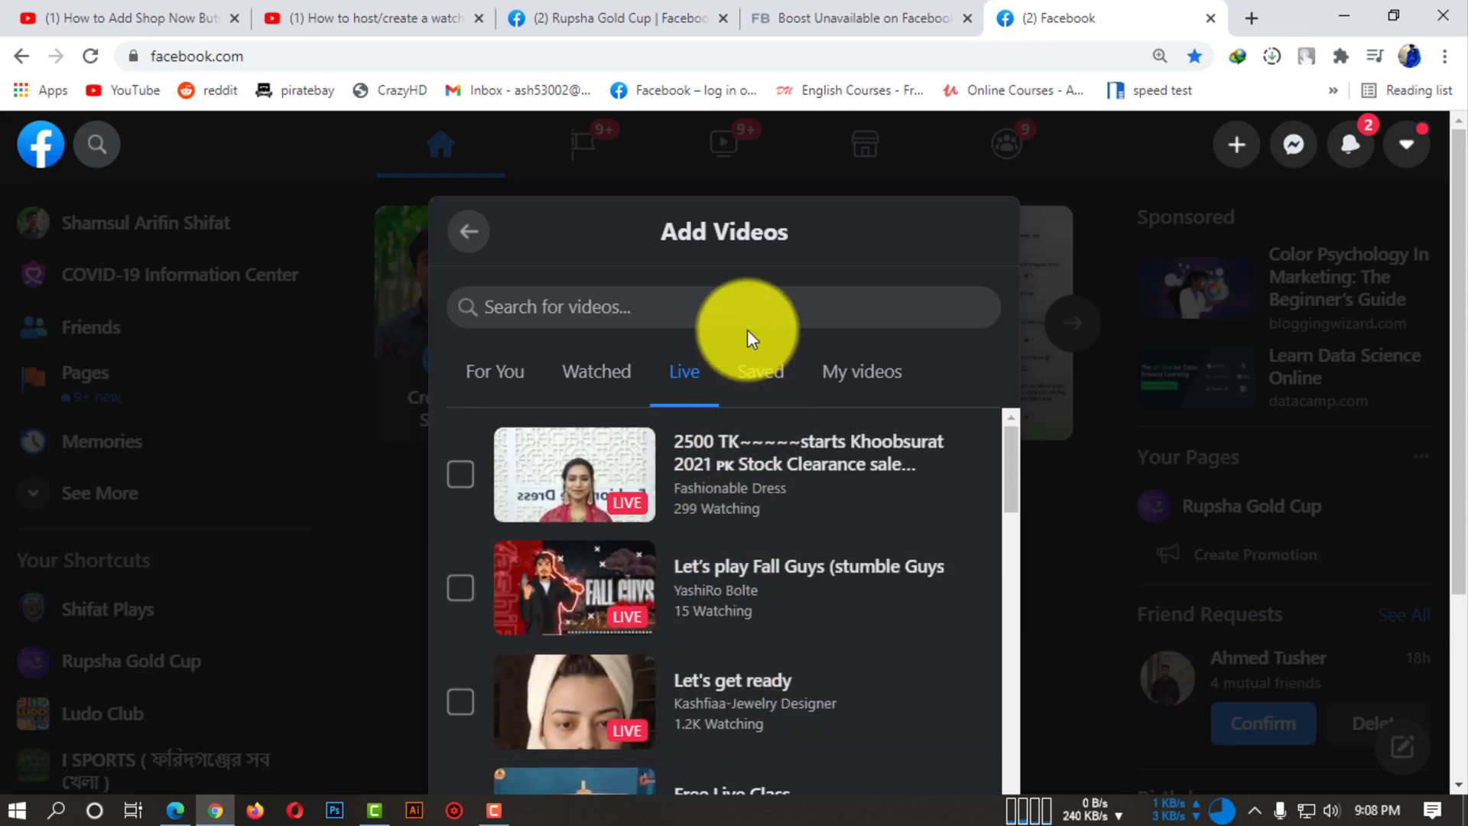
{"action": "left_click", "coordinate": [760, 370]}
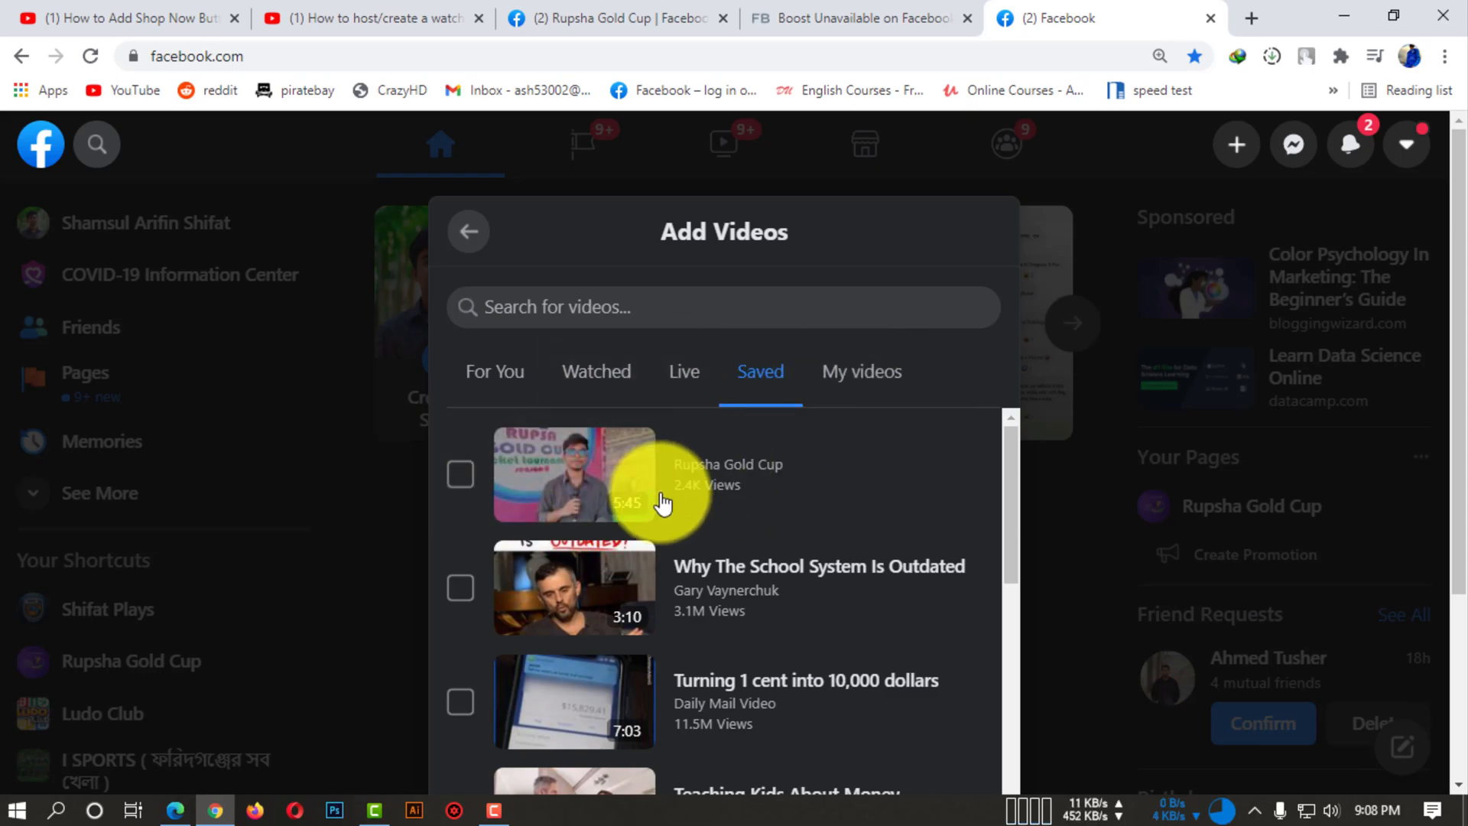
{"action": "scroll", "scroll_direction": "down", "scroll_amount": 3}
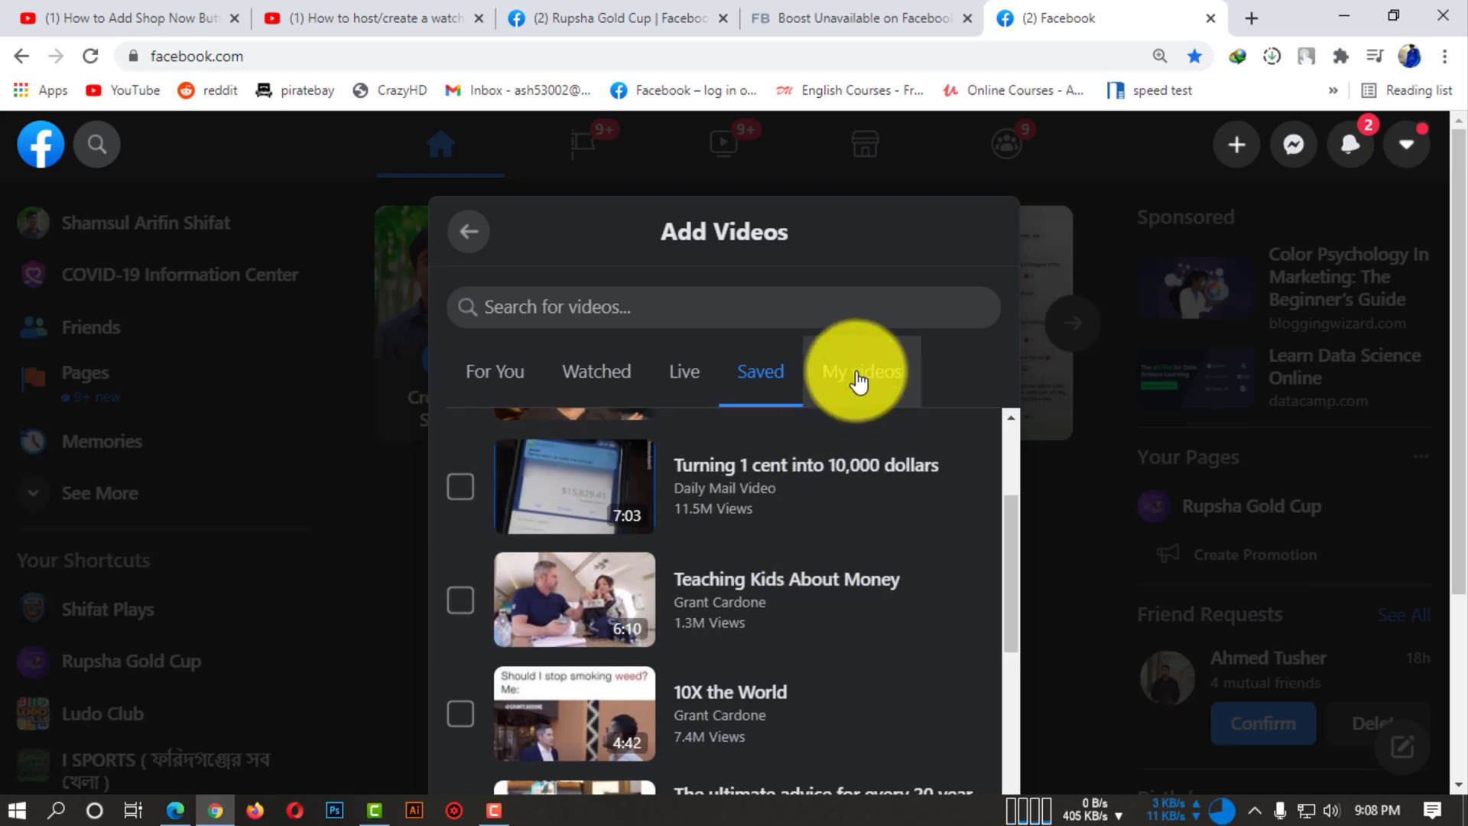
From My videos, queue Jhakki jhakki and the 'definition of insanity' video, making three queued.
{"action": "left_click", "coordinate": [856, 370]}
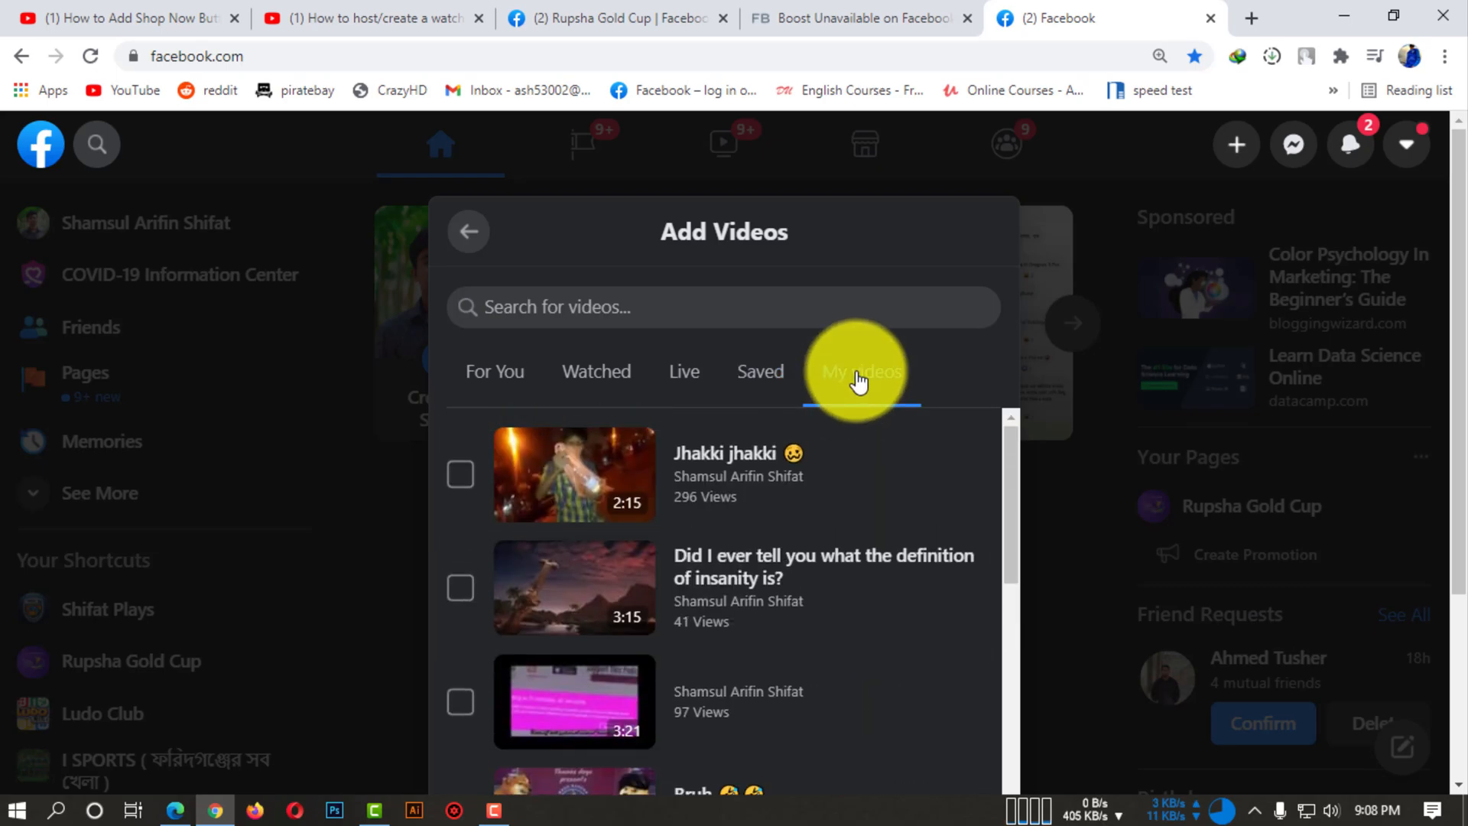
{"action": "left_click", "coordinate": [861, 370]}
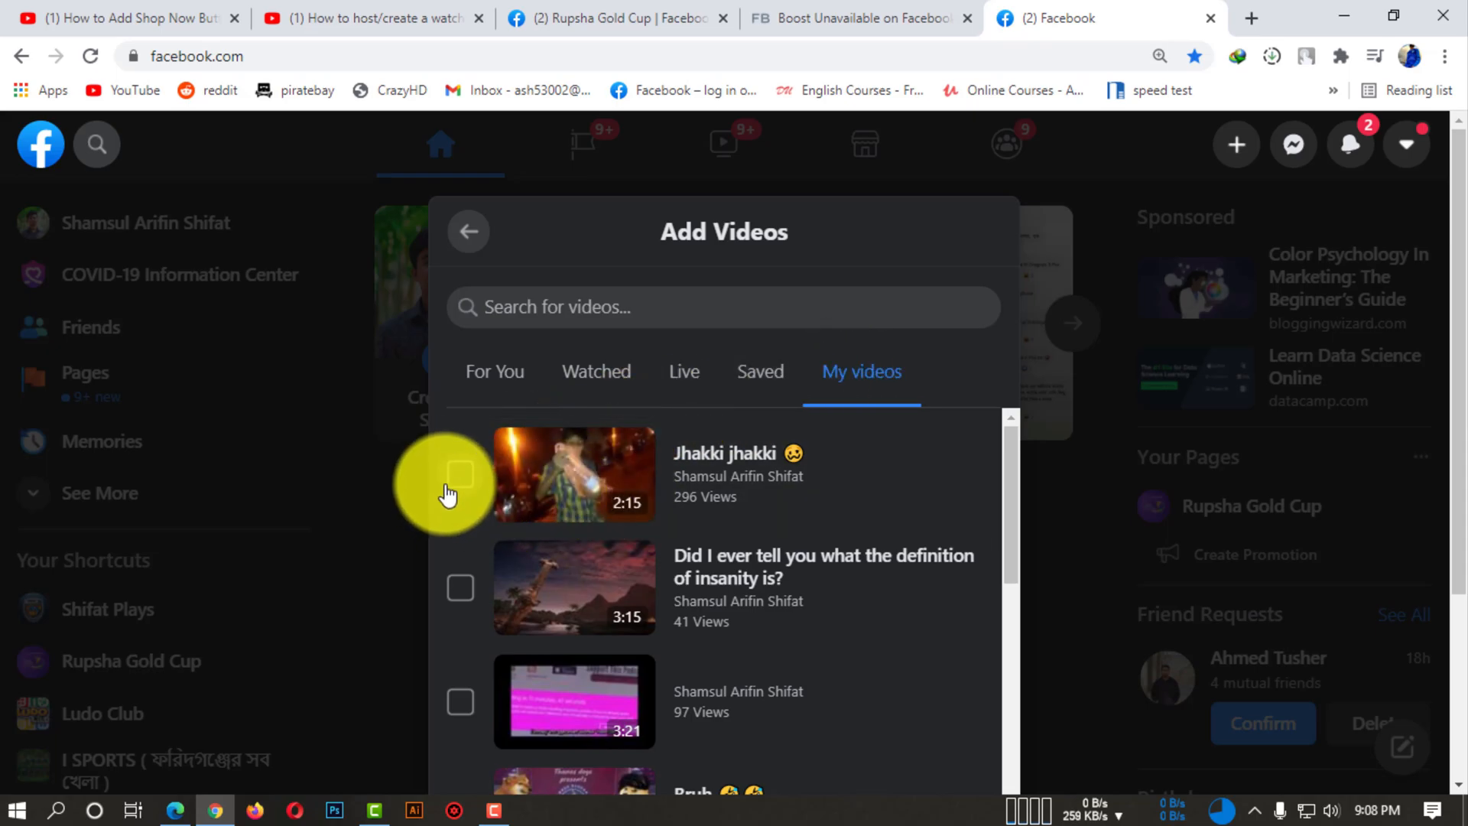
{"action": "left_click", "coordinate": [460, 474]}
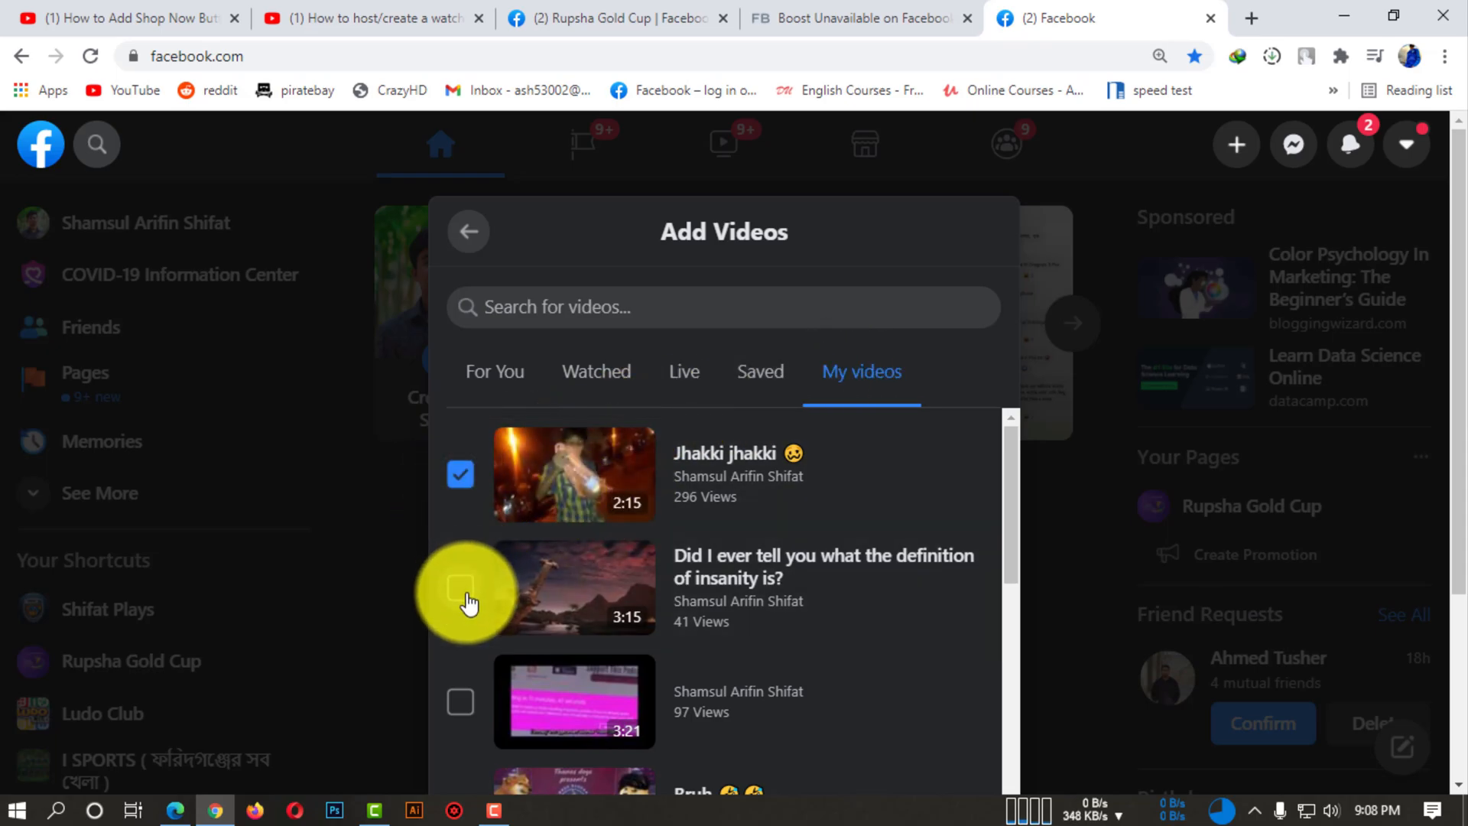
{"action": "scroll", "scroll_direction": "down", "scroll_amount": 3}
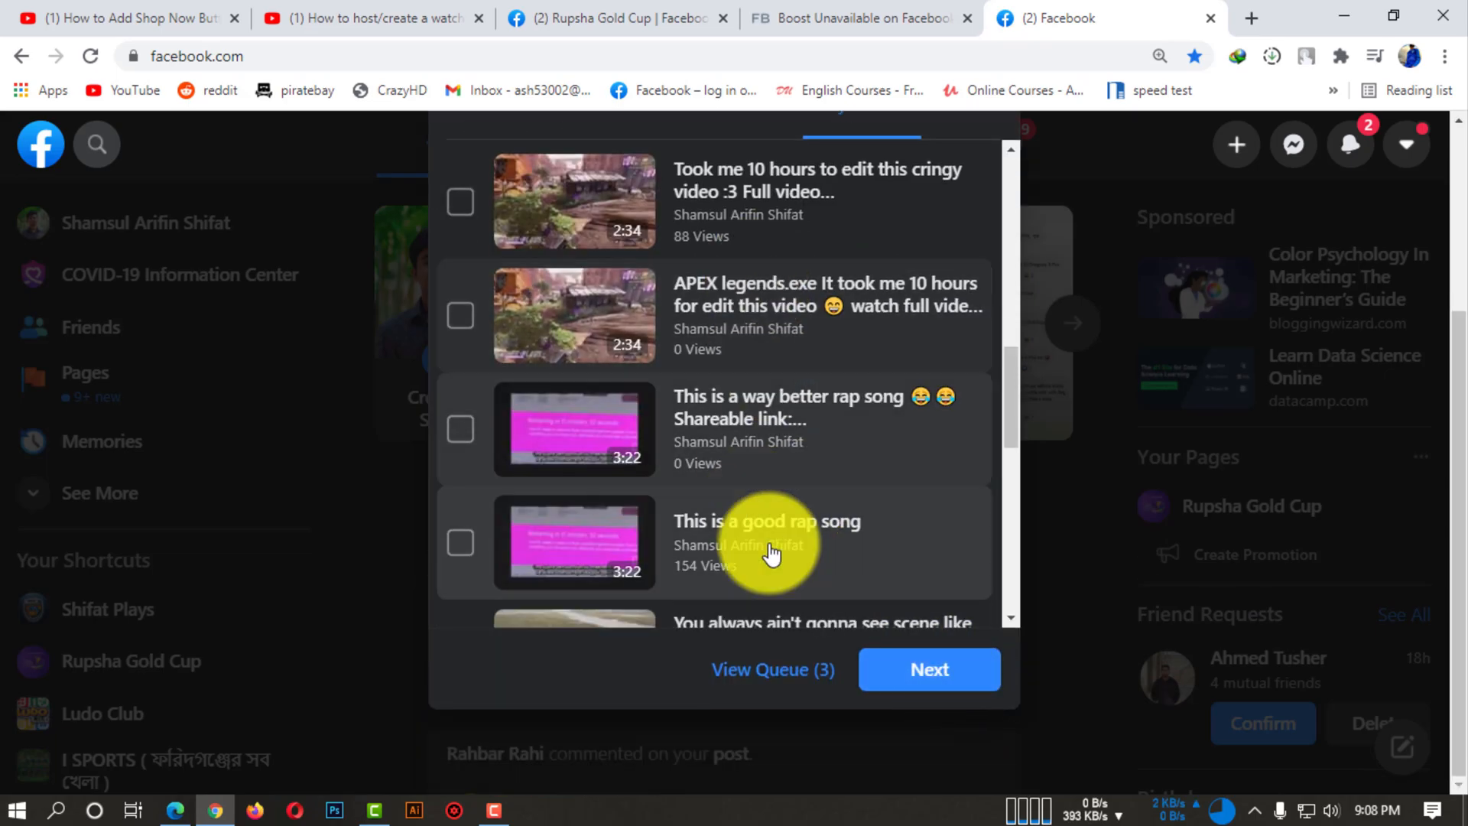
{"action": "mouse_move", "coordinate": [827, 674]}
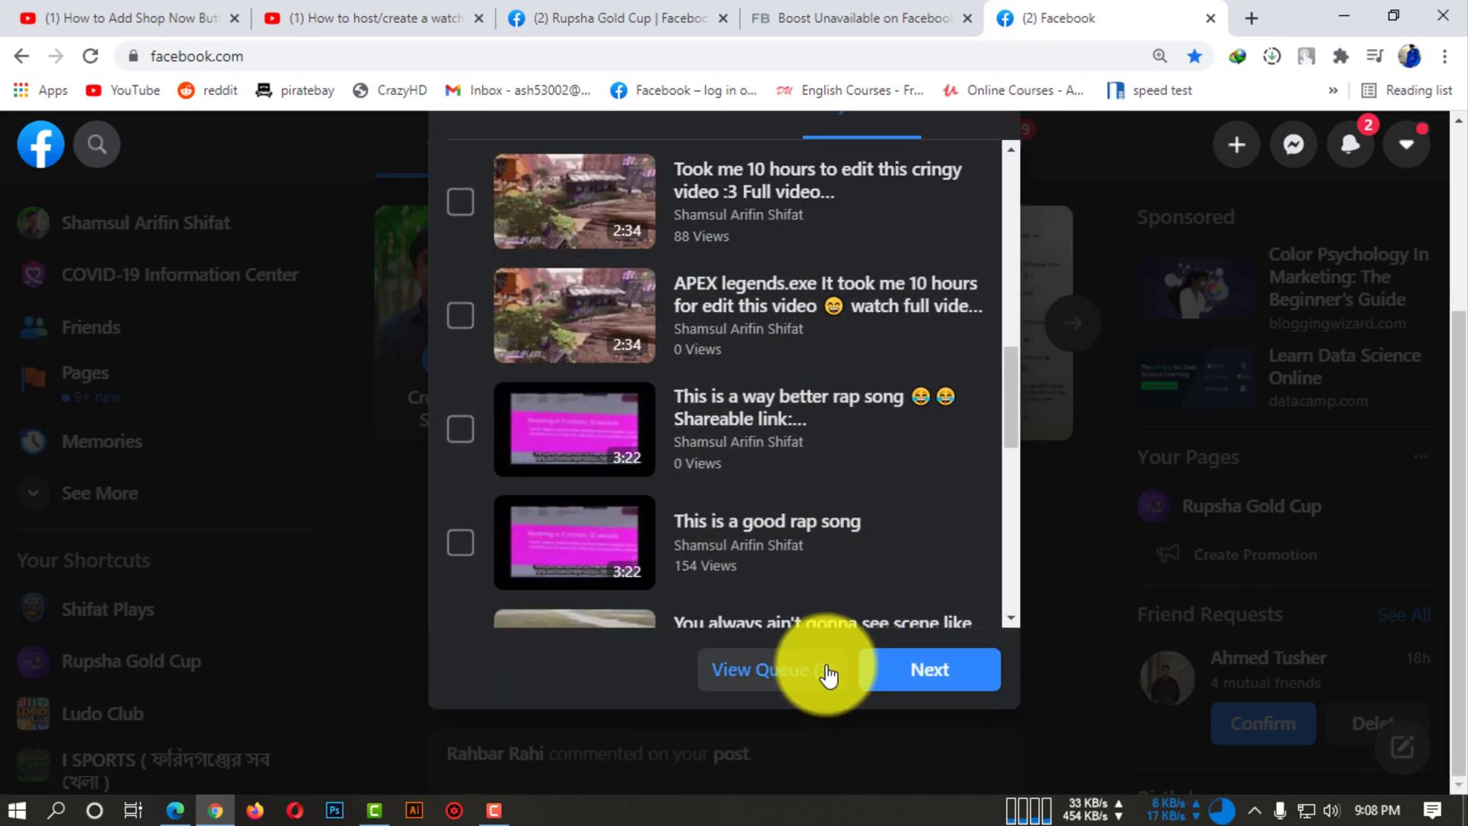
Review the queue and remove the insanity-definition video, keeping the 3:21 clip and Jhakki jhakki.
{"action": "left_click", "coordinate": [758, 668]}
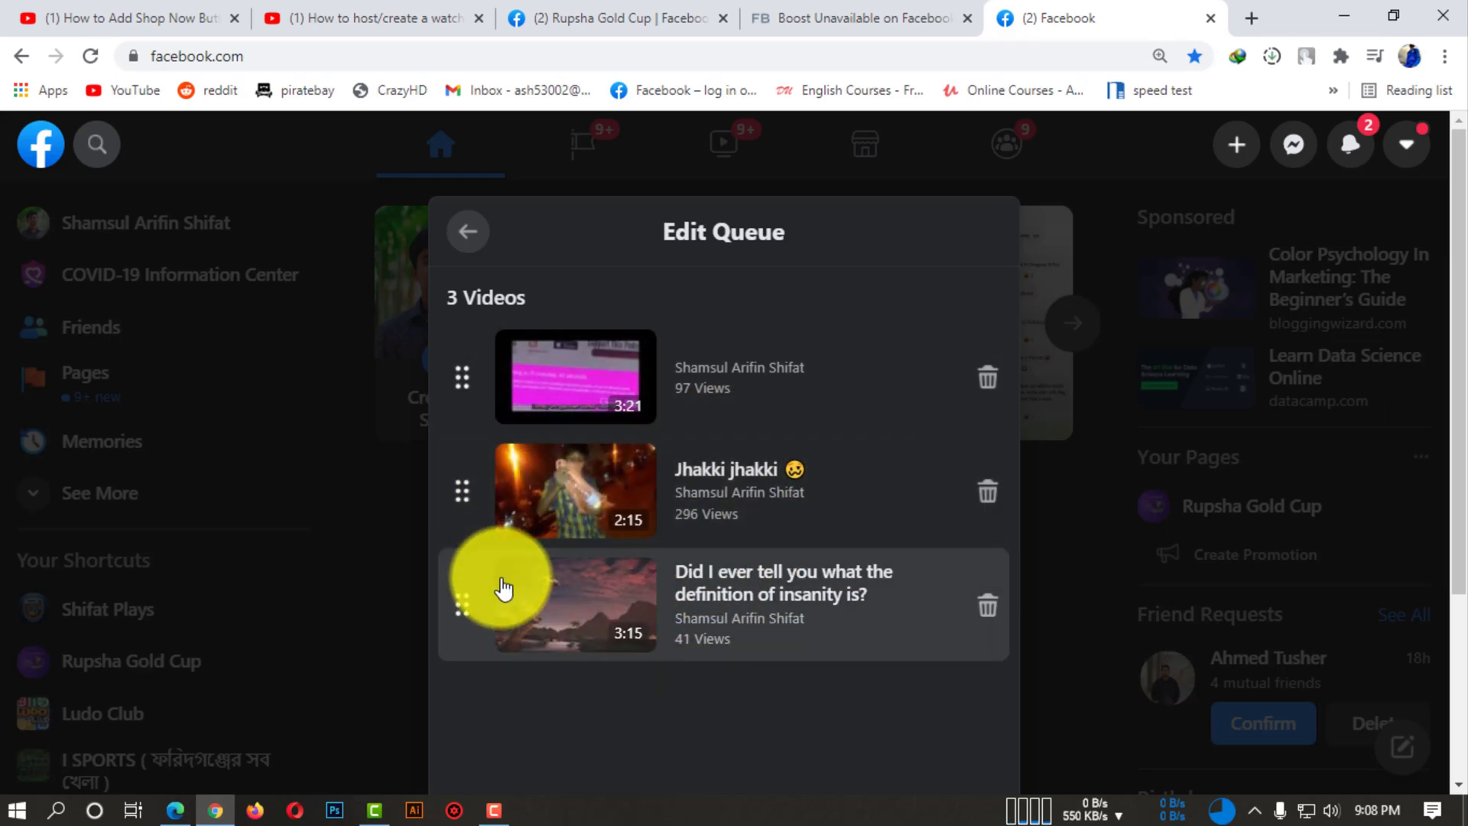
{"action": "left_click_drag", "start_coordinate": [534, 590], "coordinate": [534, 490]}
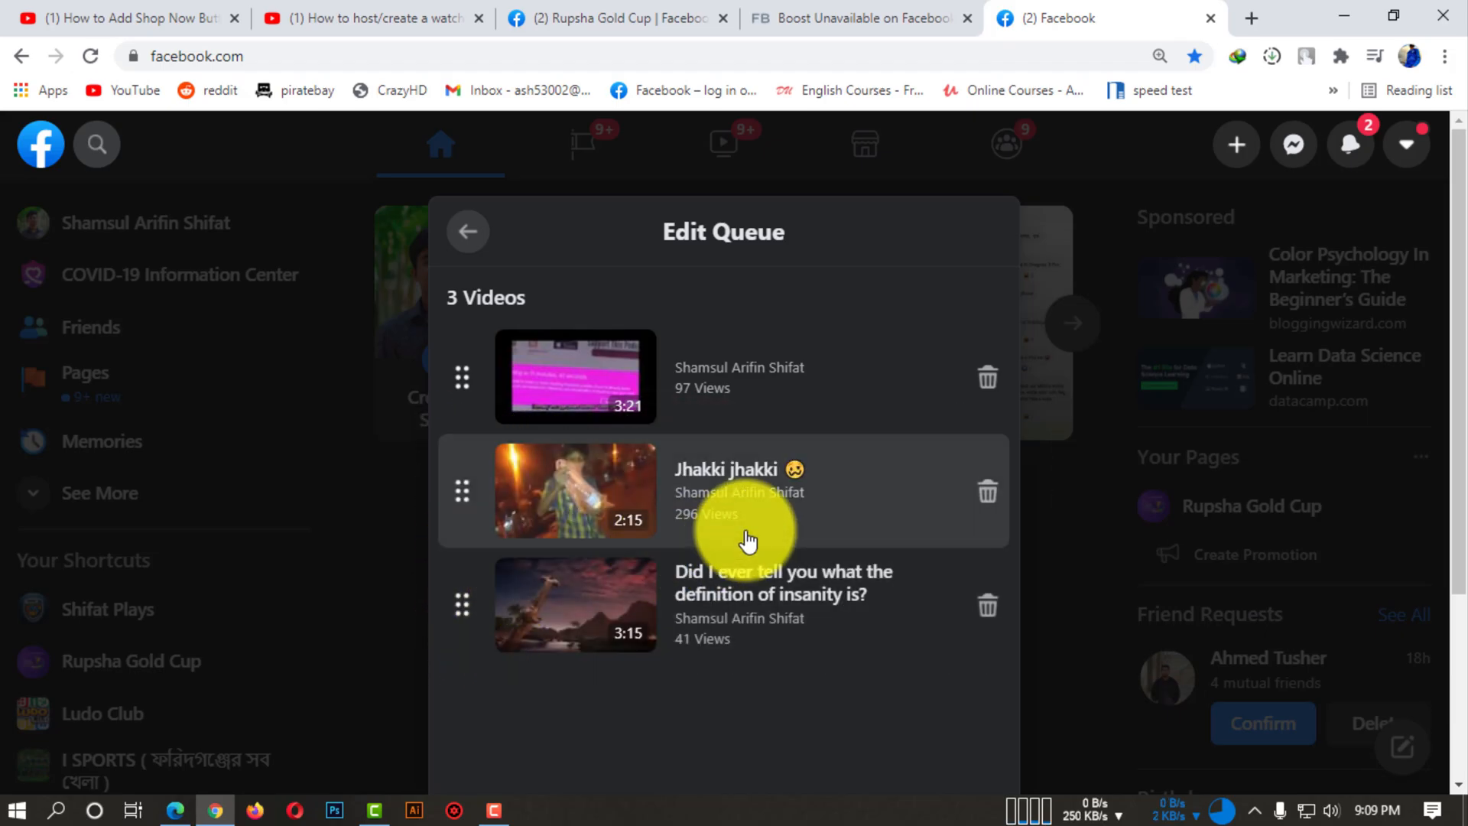
{"action": "scroll", "scroll_direction": "down", "scroll_amount": 3}
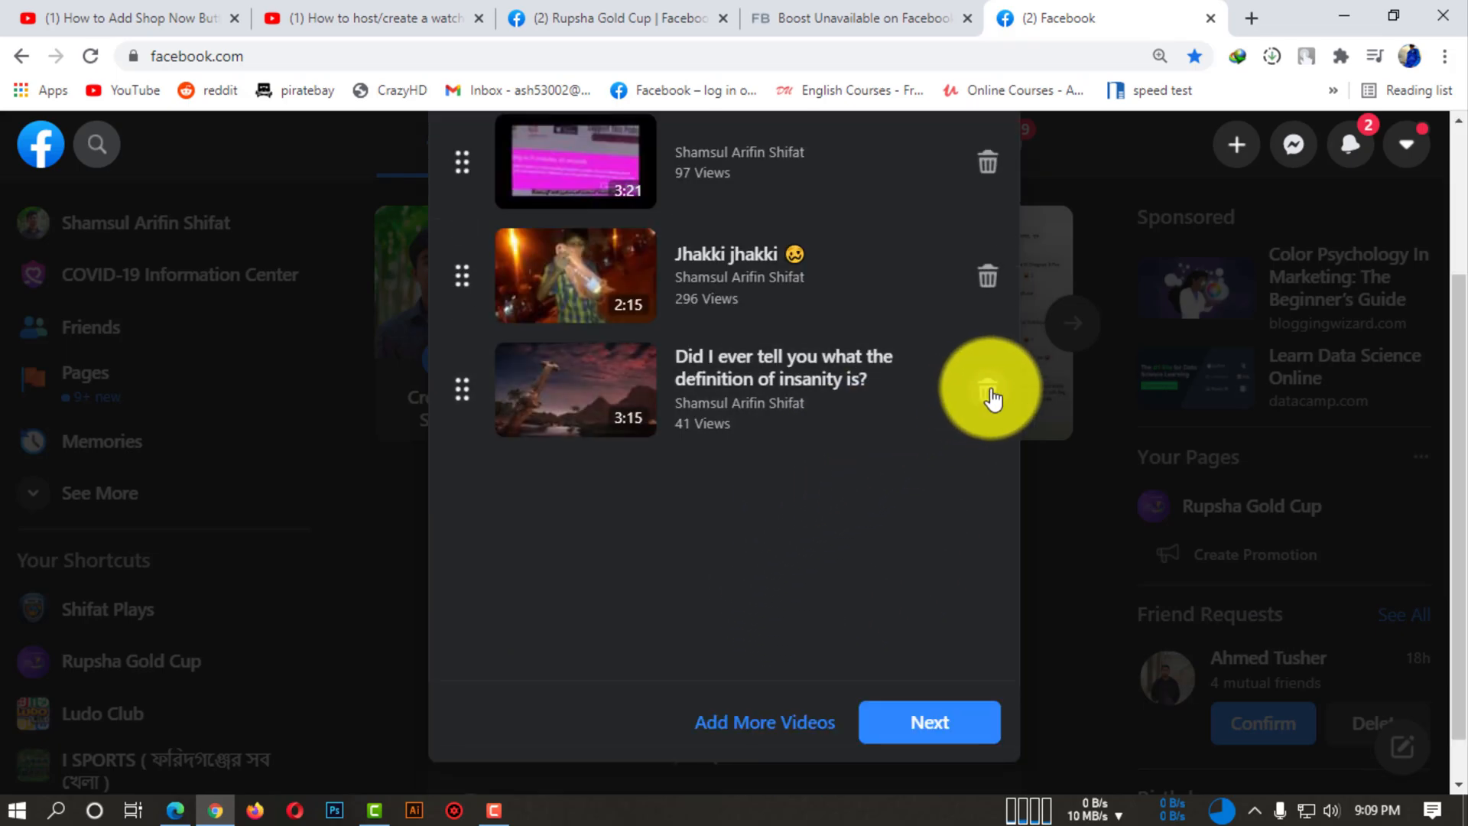
{"action": "left_click", "coordinate": [986, 390]}
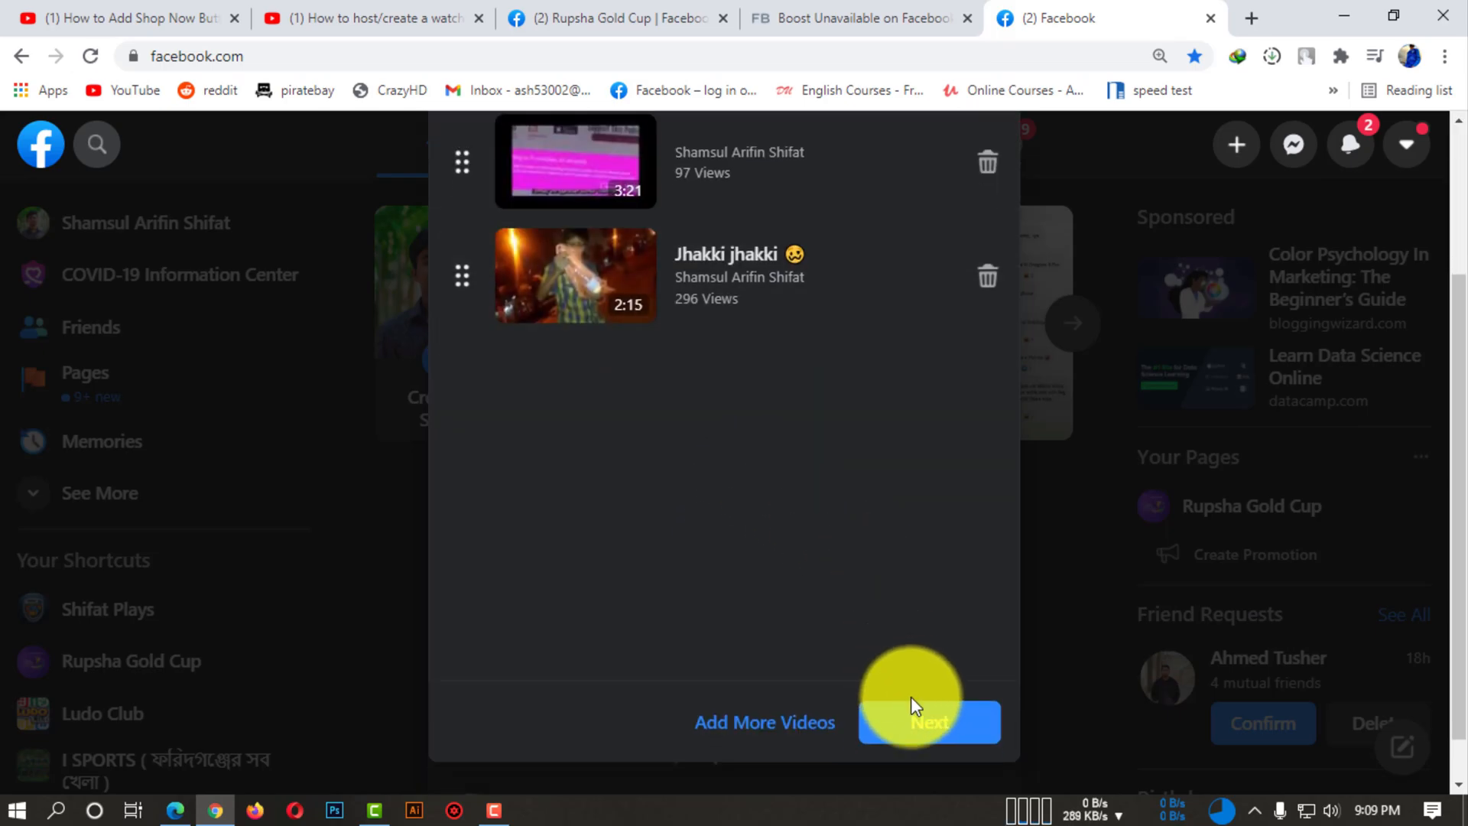
Set the audience from Public to Only me and publish the two-video watch party post.
{"action": "left_click", "coordinate": [928, 722]}
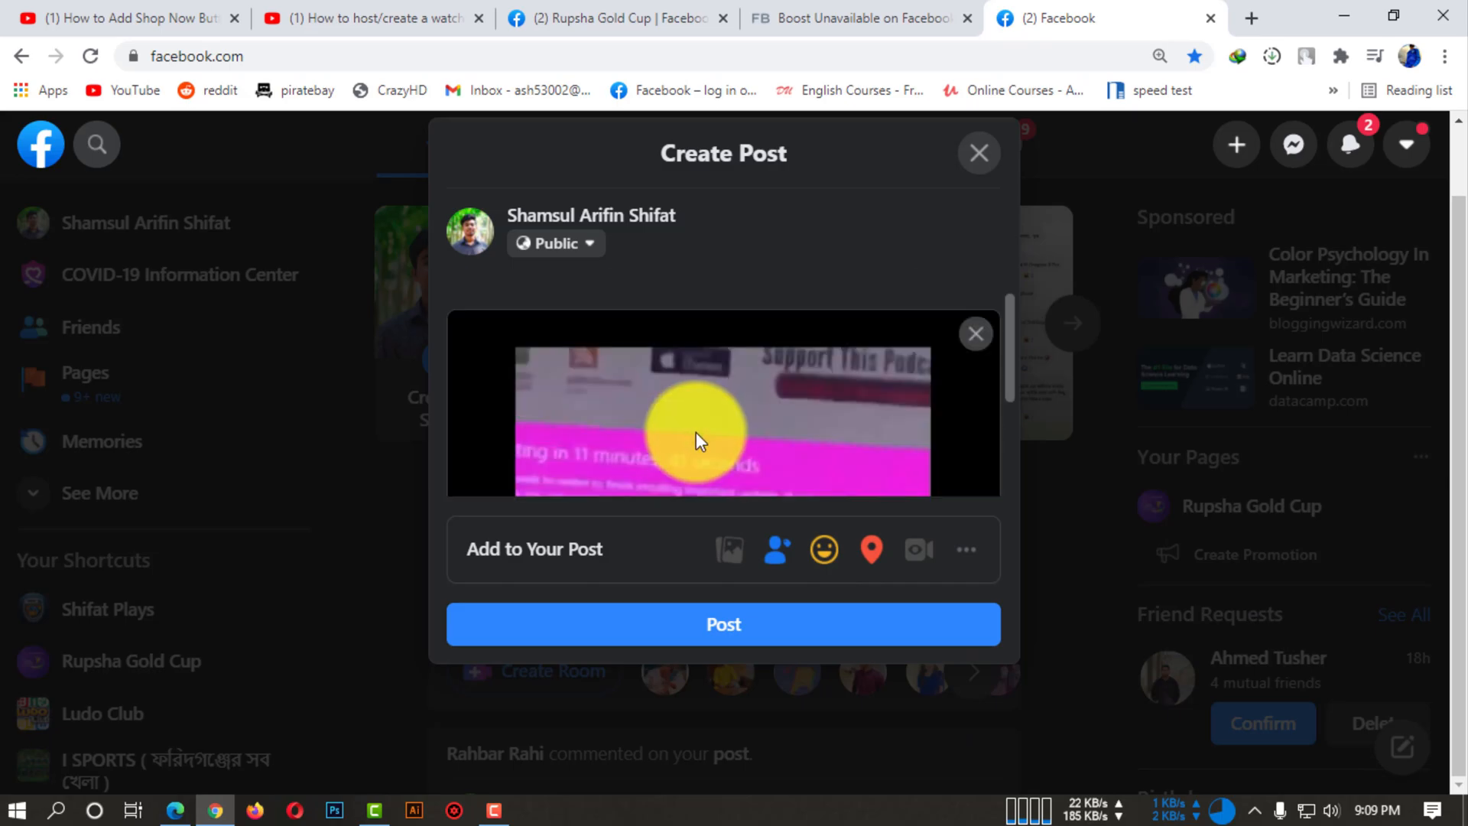
{"action": "left_click", "coordinate": [553, 243]}
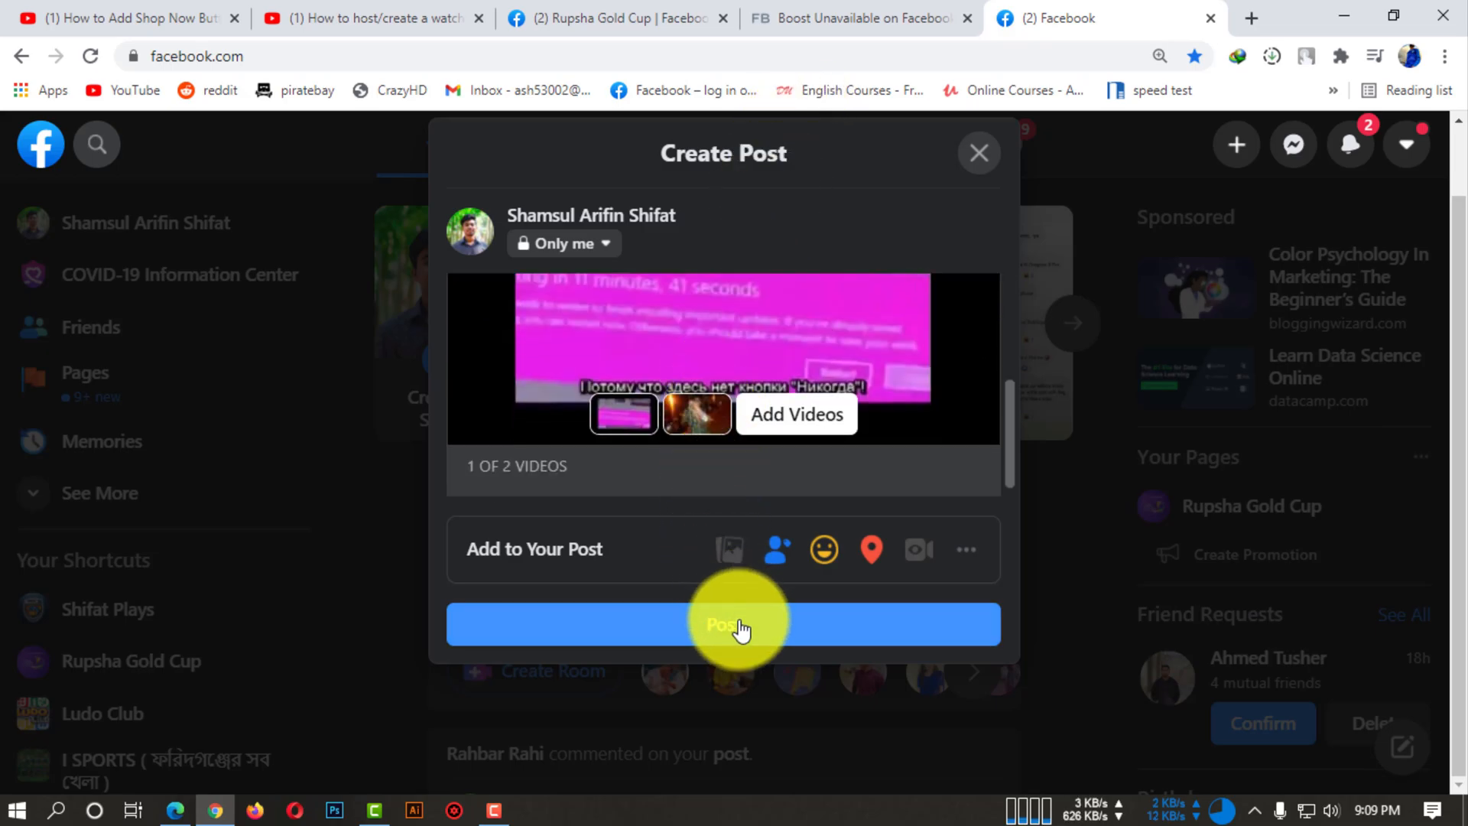
{"action": "left_click", "coordinate": [723, 624]}
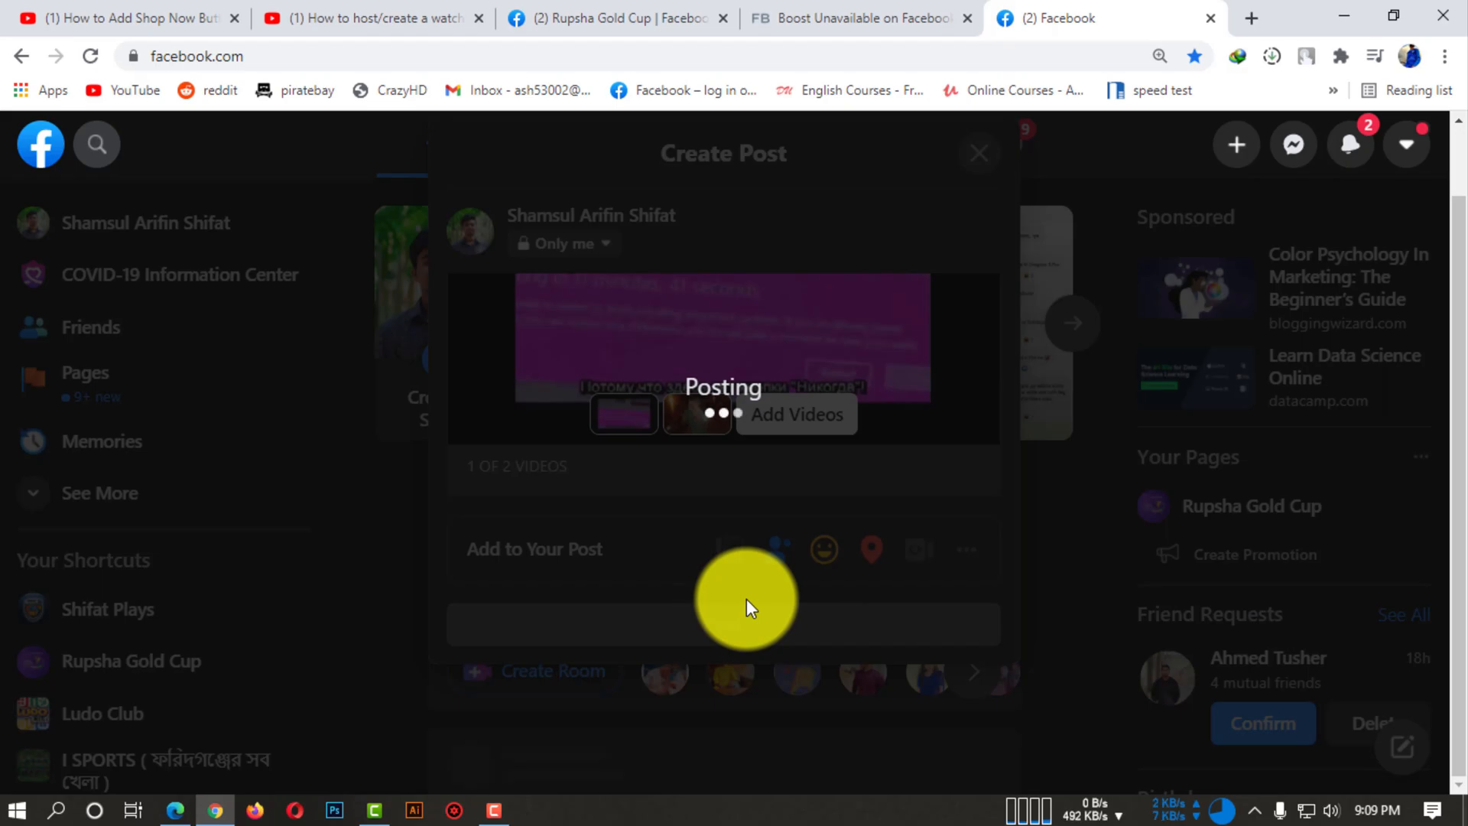
{"action": "left_click", "coordinate": [979, 153]}
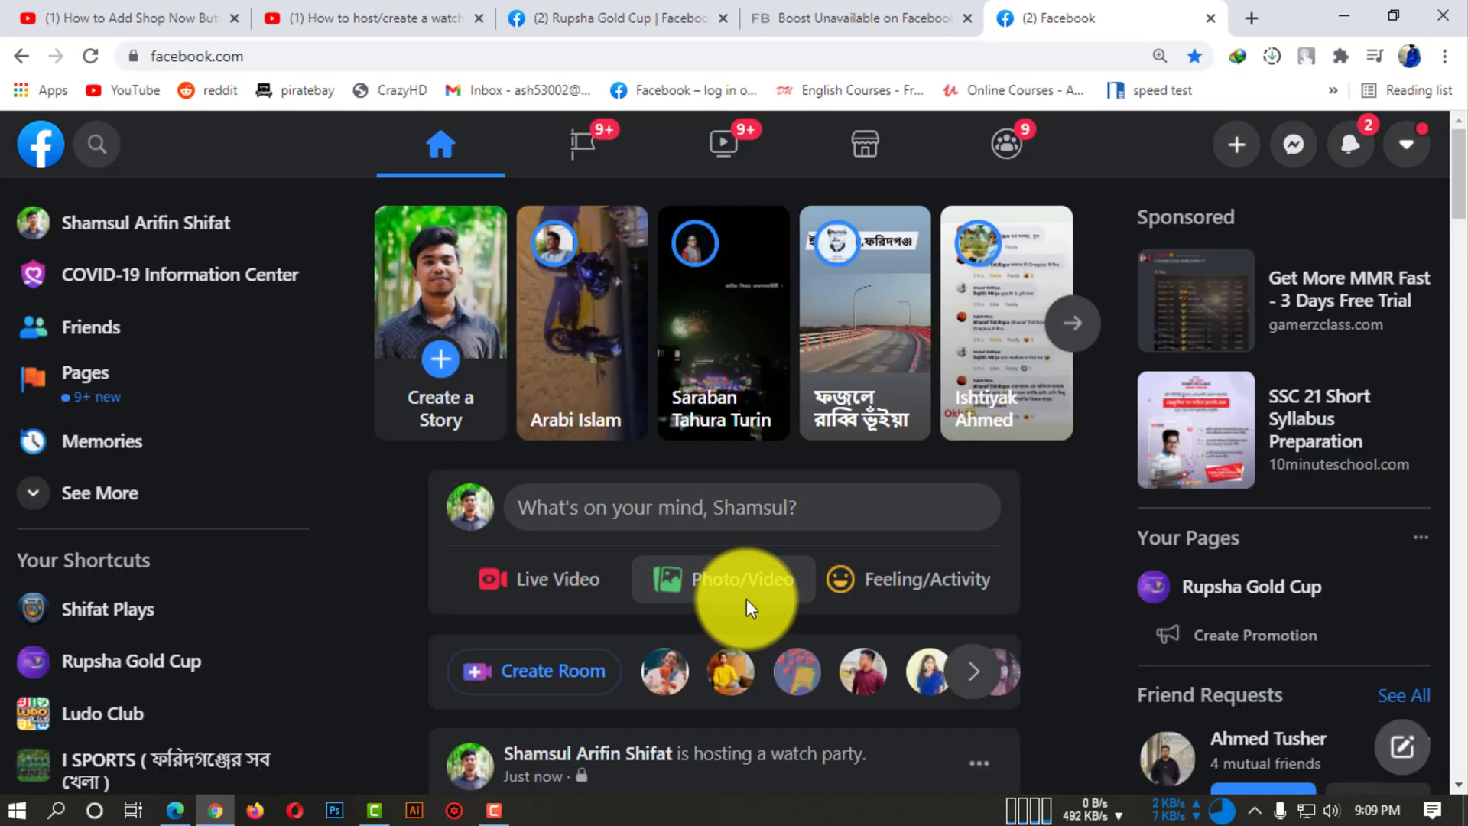
Find the new watch party post in the feed and go to the profile via the author name.
{"action": "scroll", "scroll_direction": "down", "scroll_amount": 3}
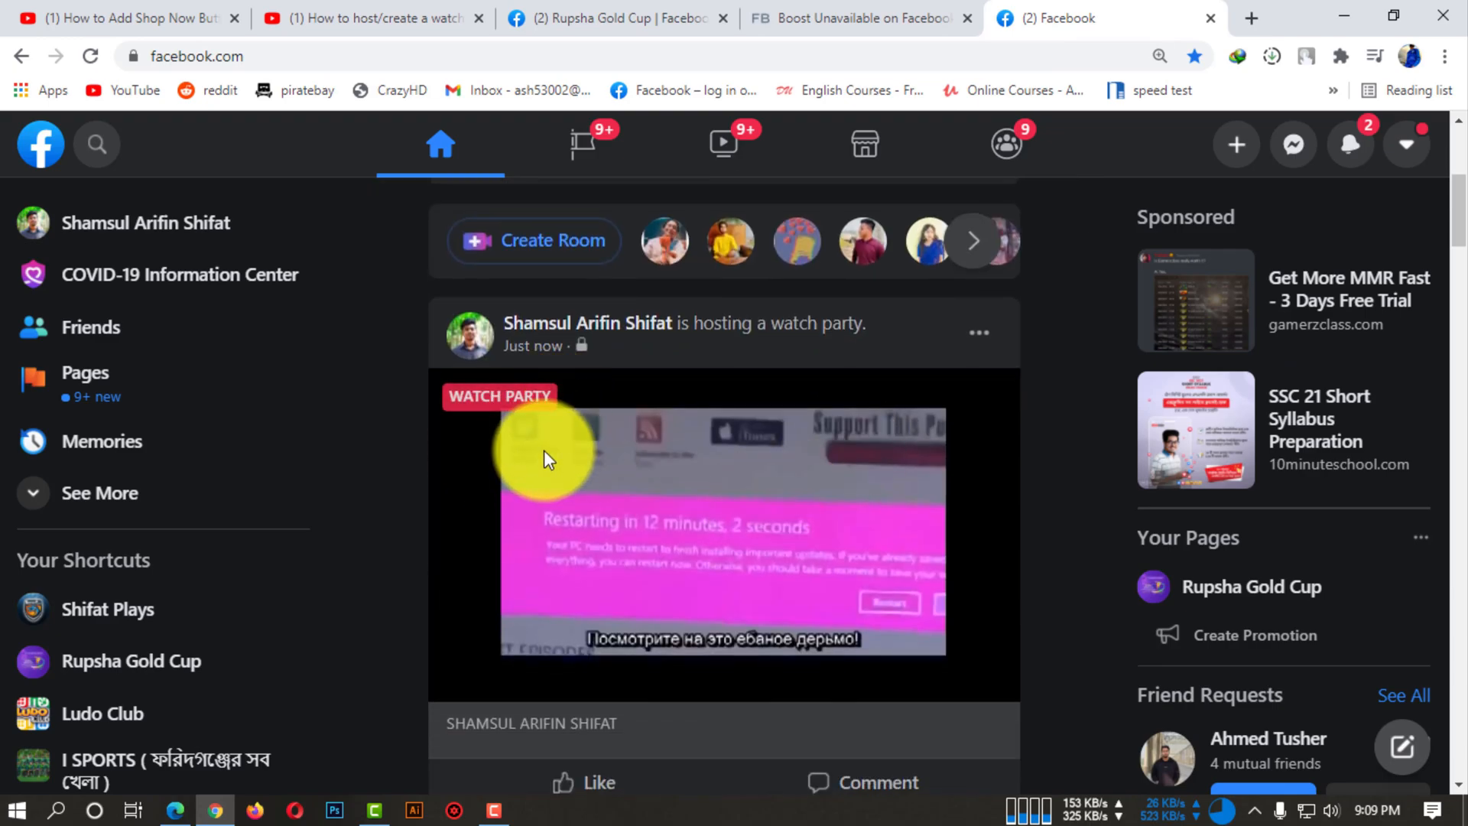
{"action": "mouse_move", "coordinate": [777, 506]}
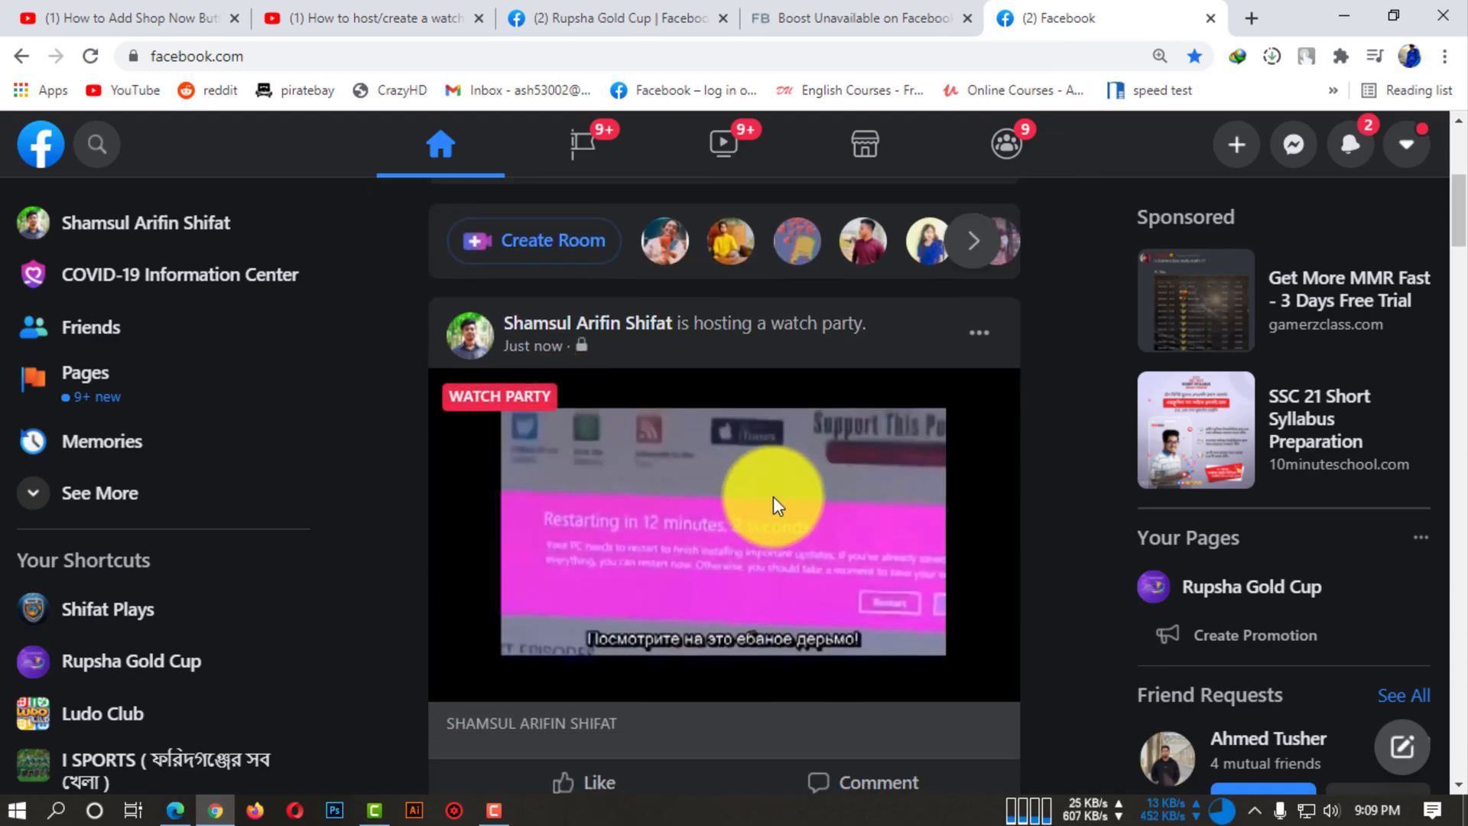
{"action": "scroll", "scroll_direction": "down", "scroll_amount": 3}
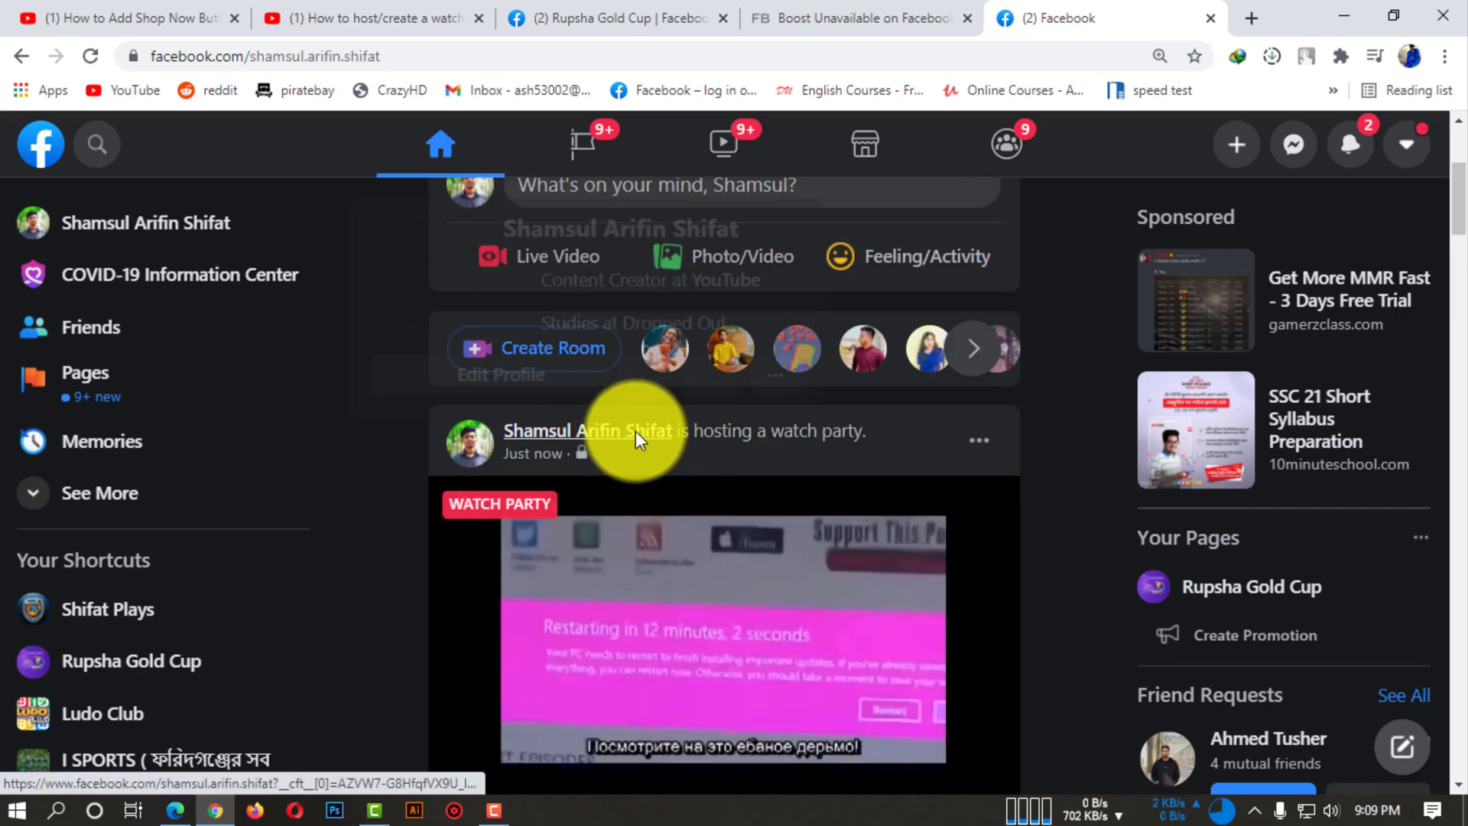
{"action": "left_click", "coordinate": [587, 430]}
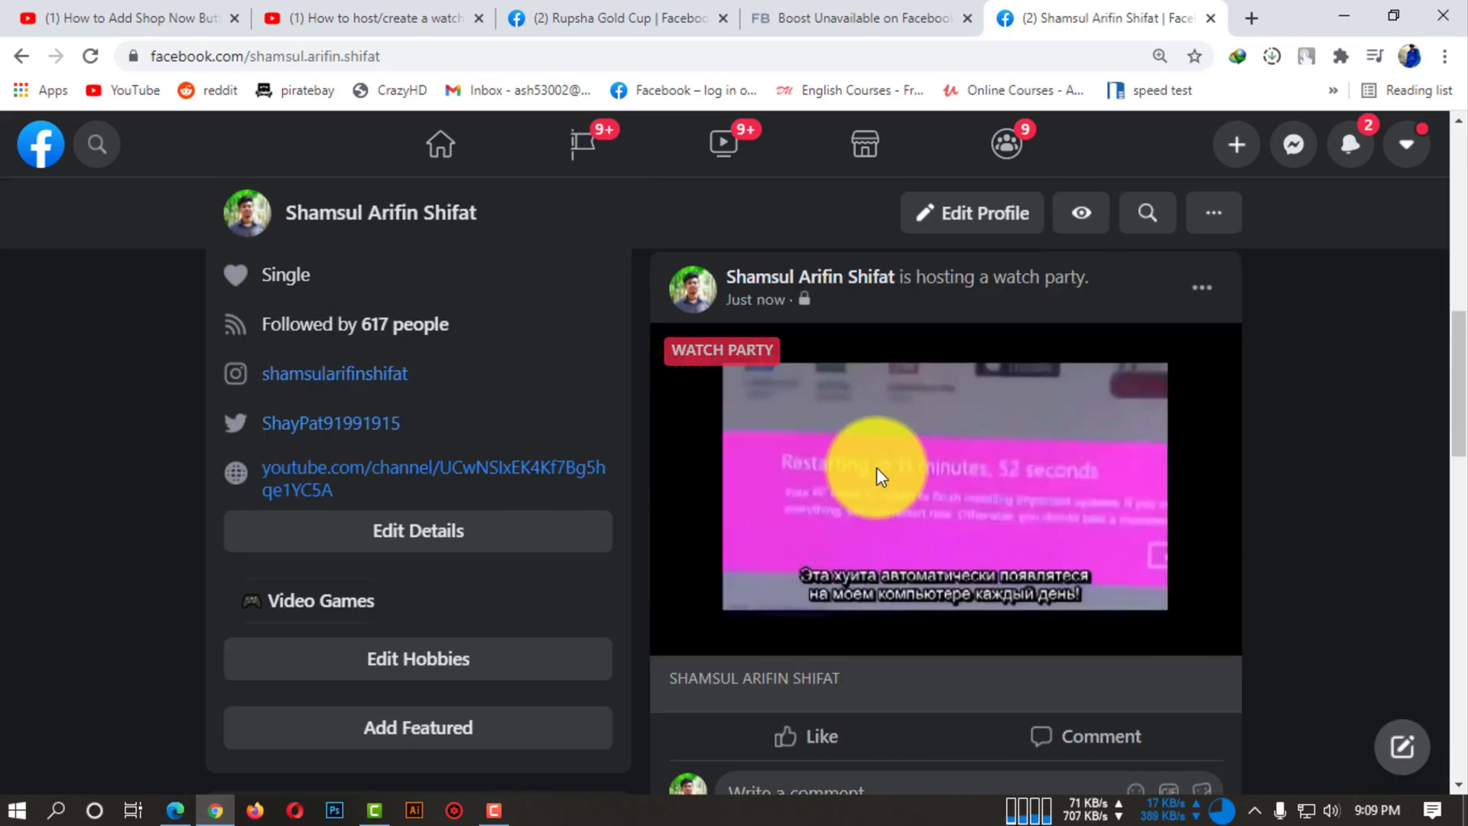